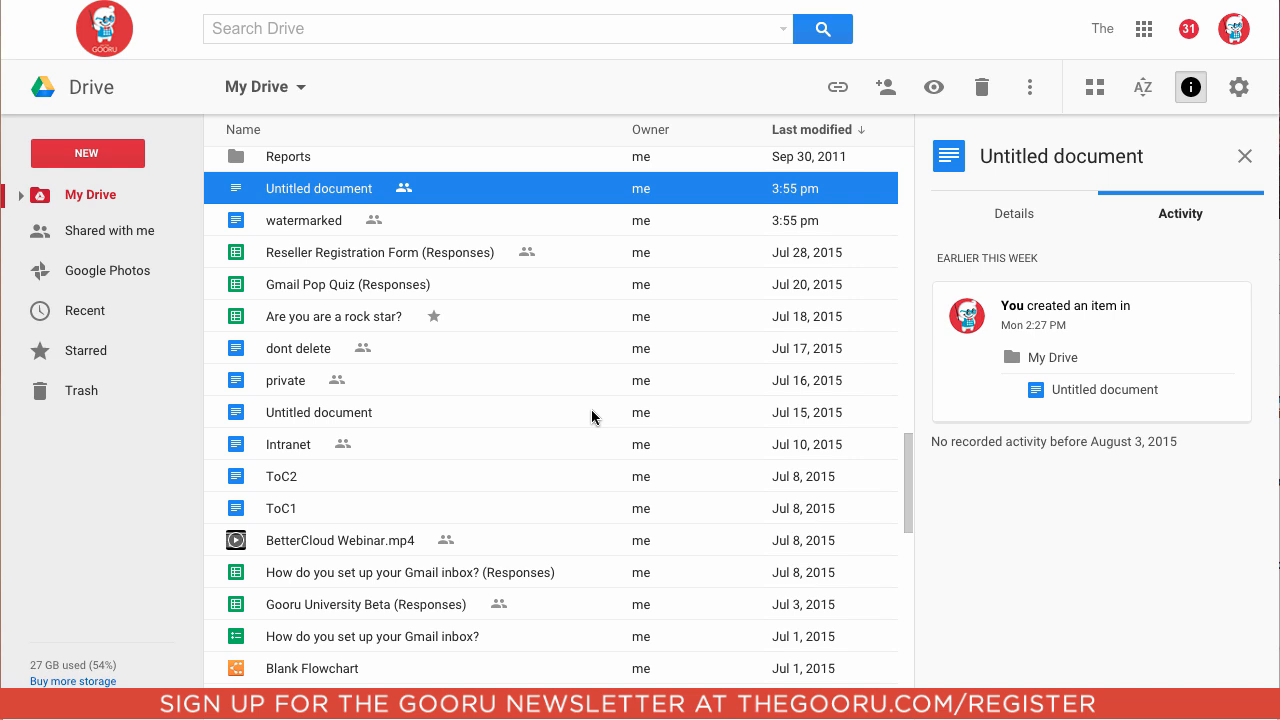
mouse_move(600, 434)
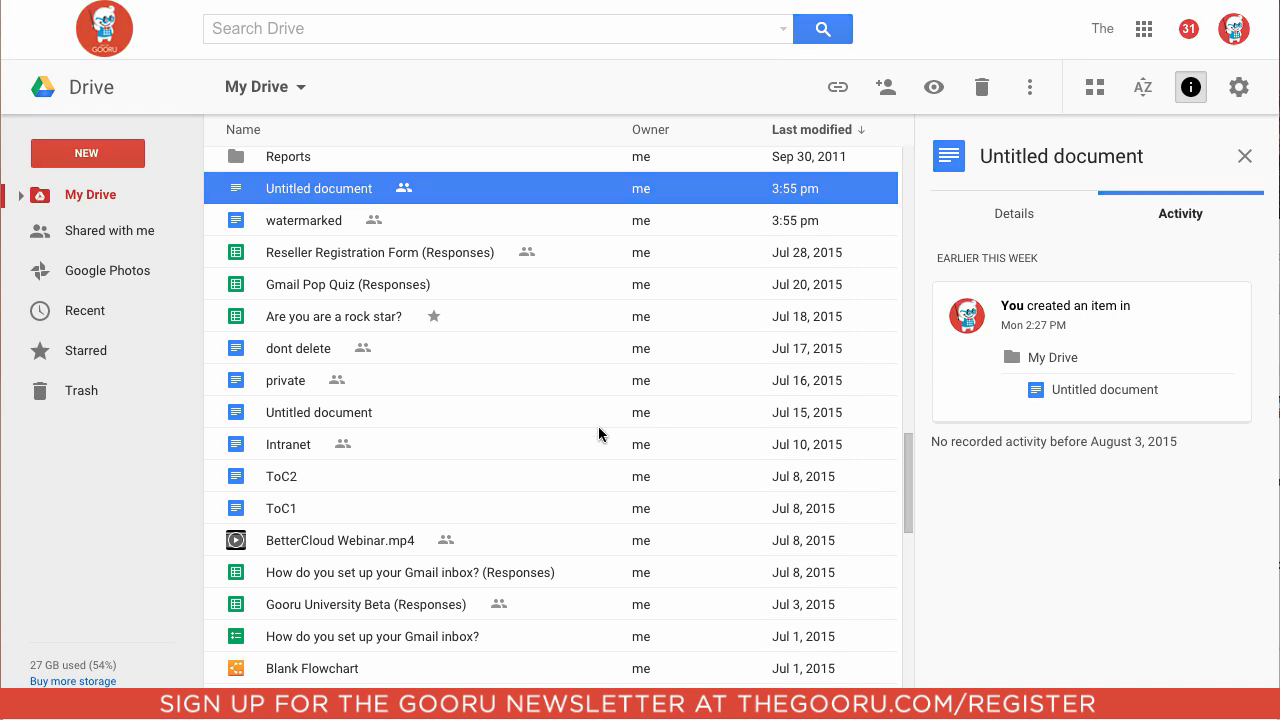
mouse_move(599, 431)
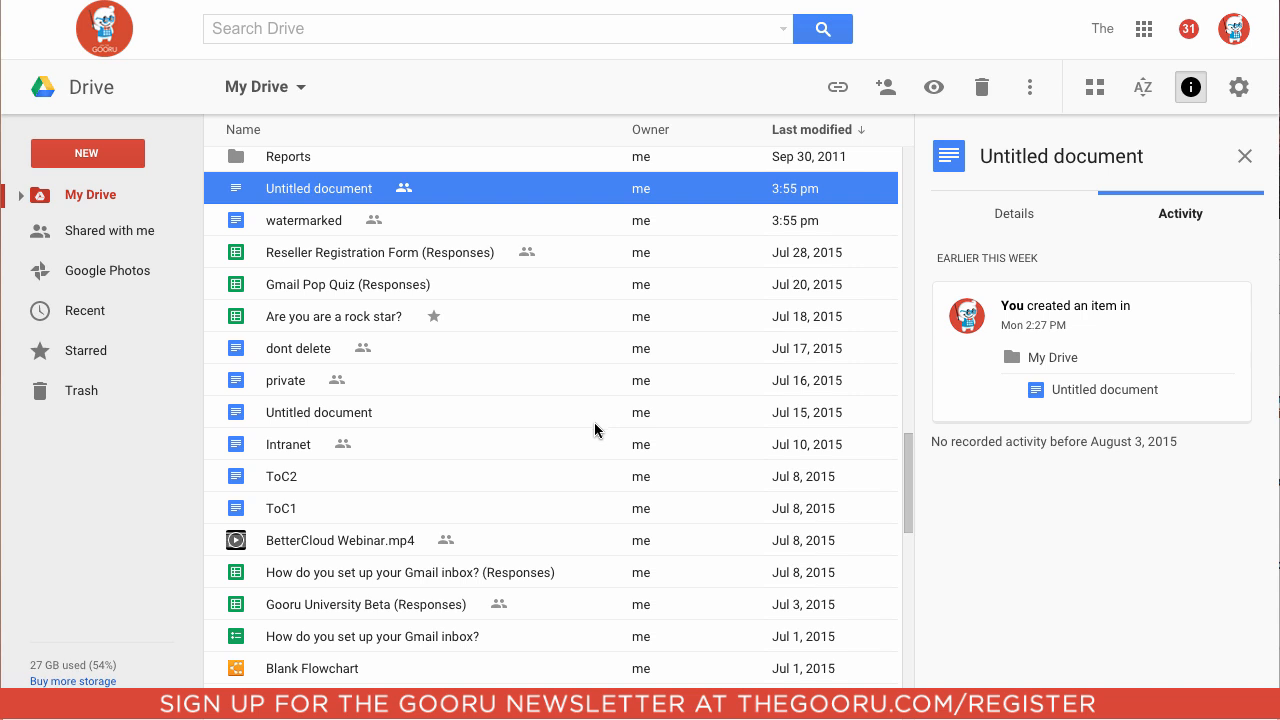
mouse_move(595, 427)
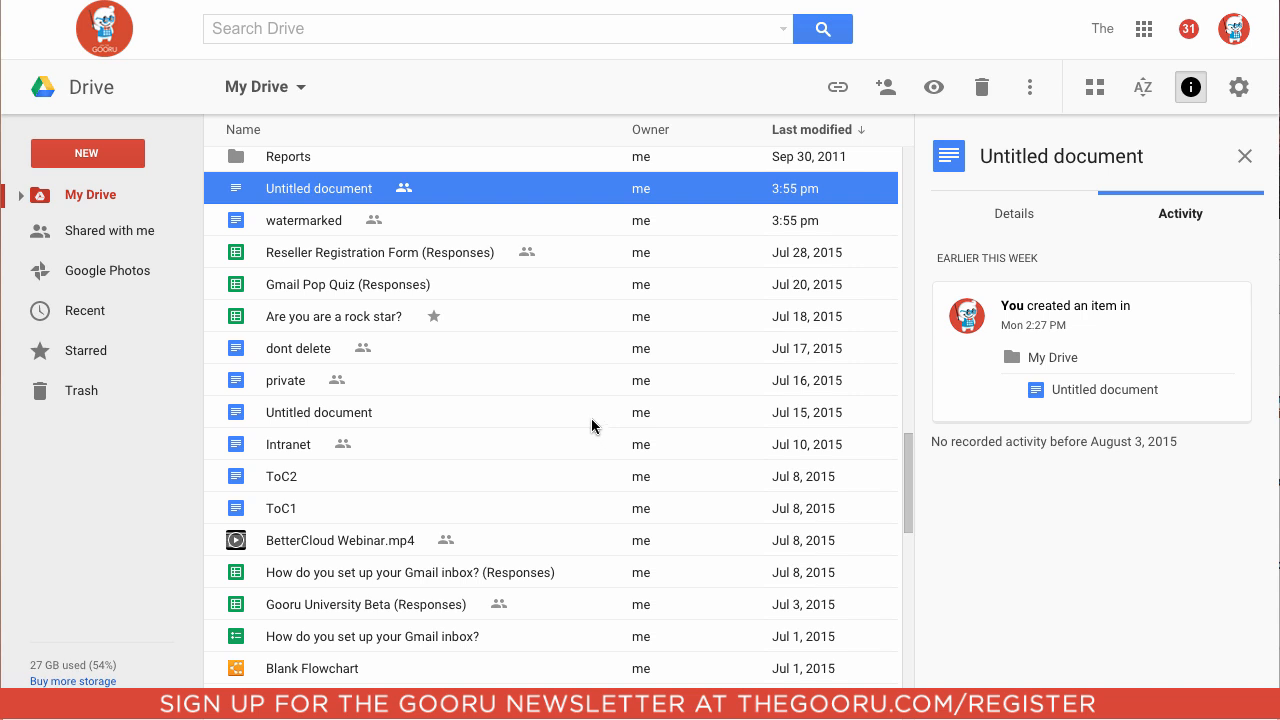
mouse_move(430, 260)
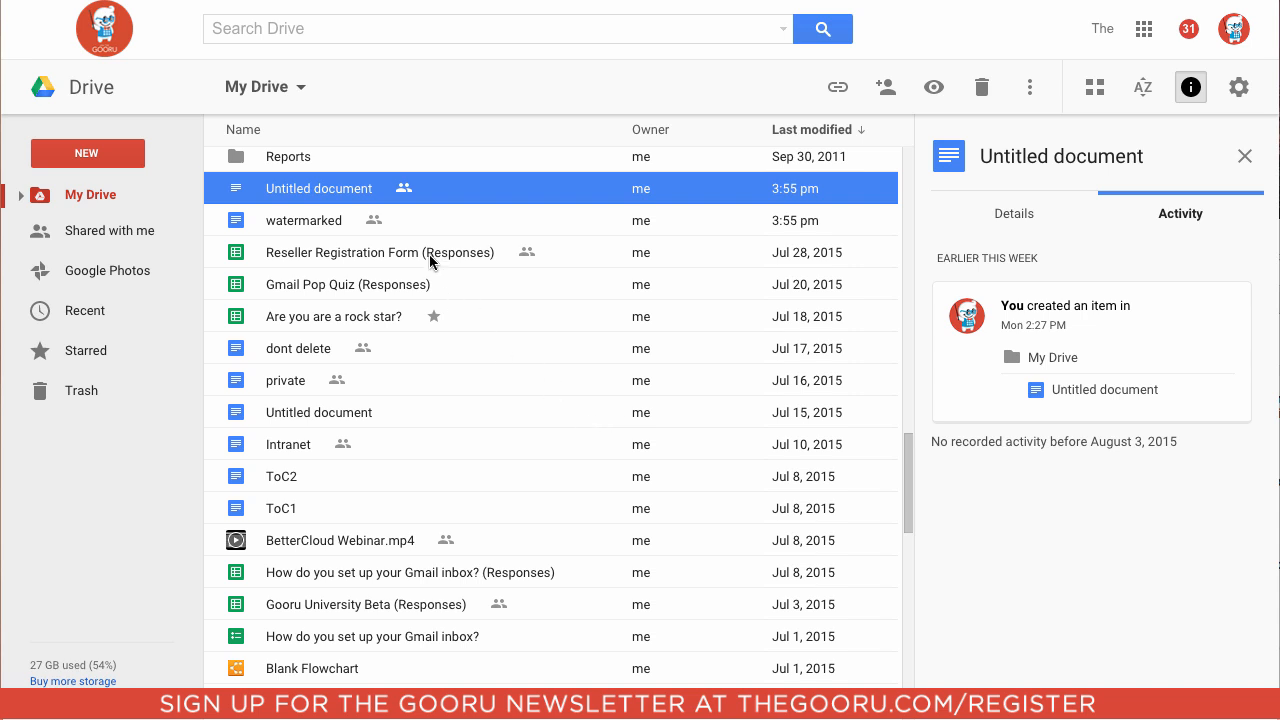
mouse_move(410, 220)
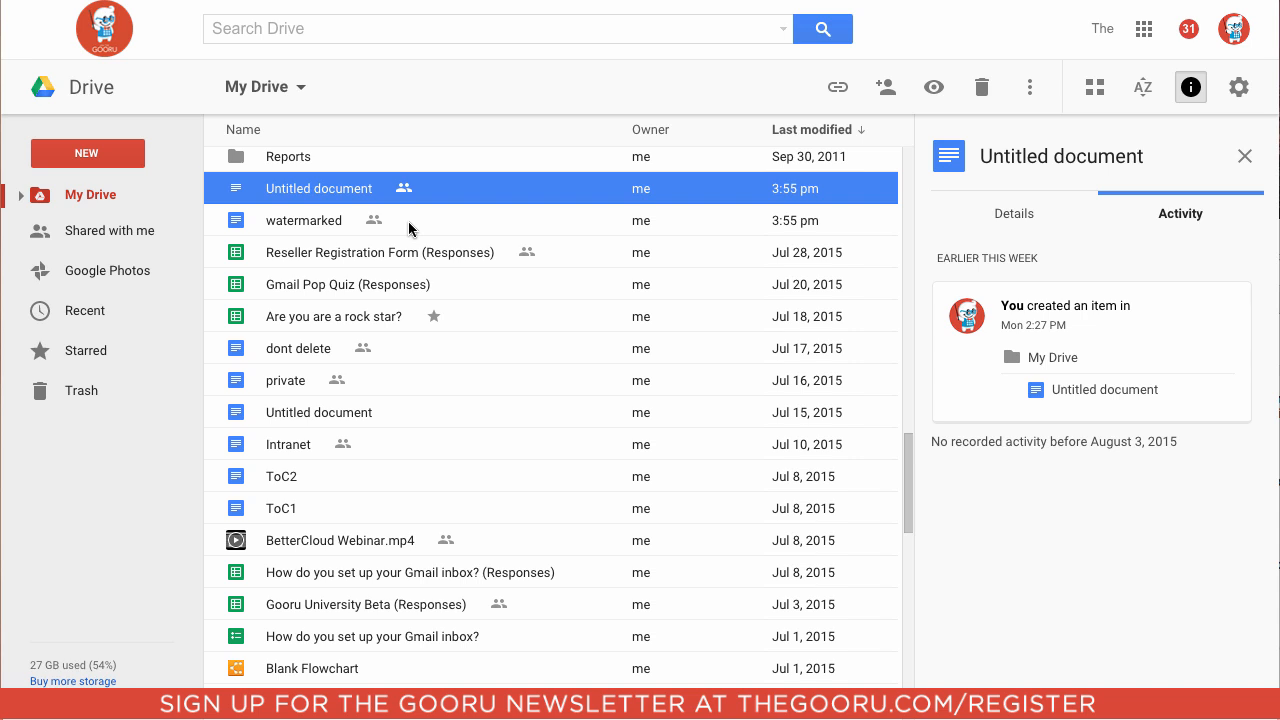
mouse_move(403, 215)
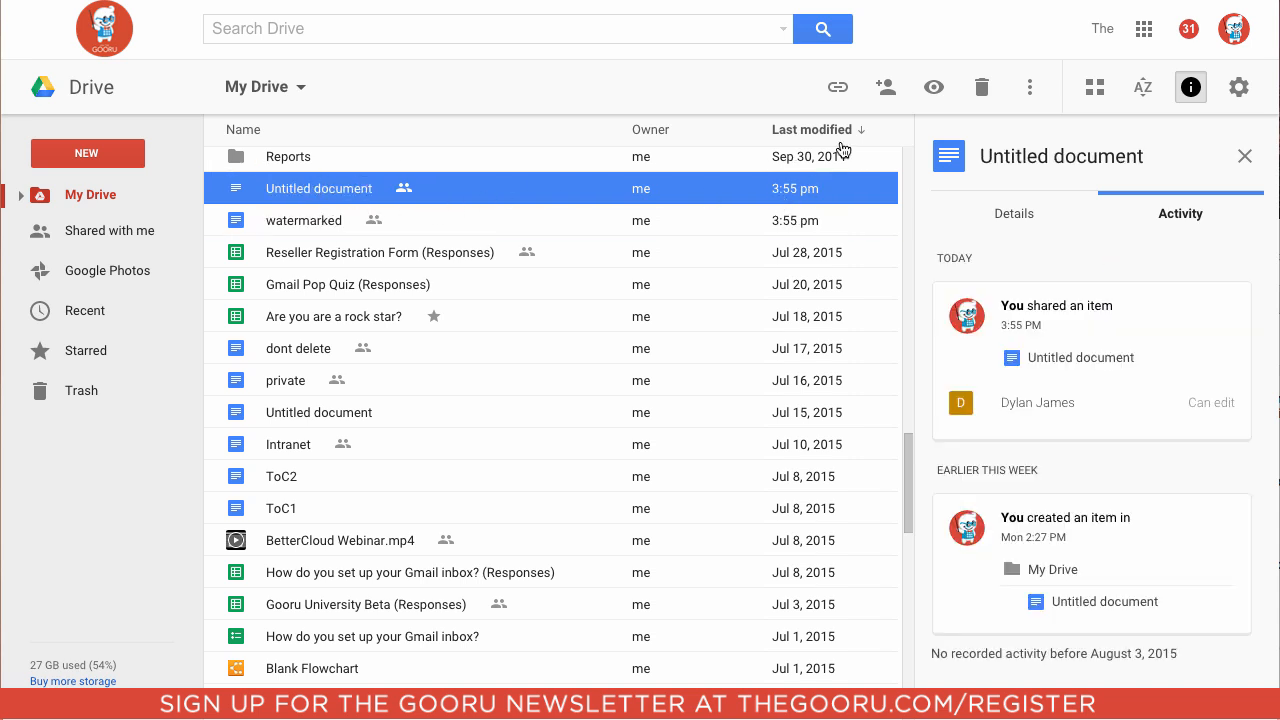
mouse_move(884, 87)
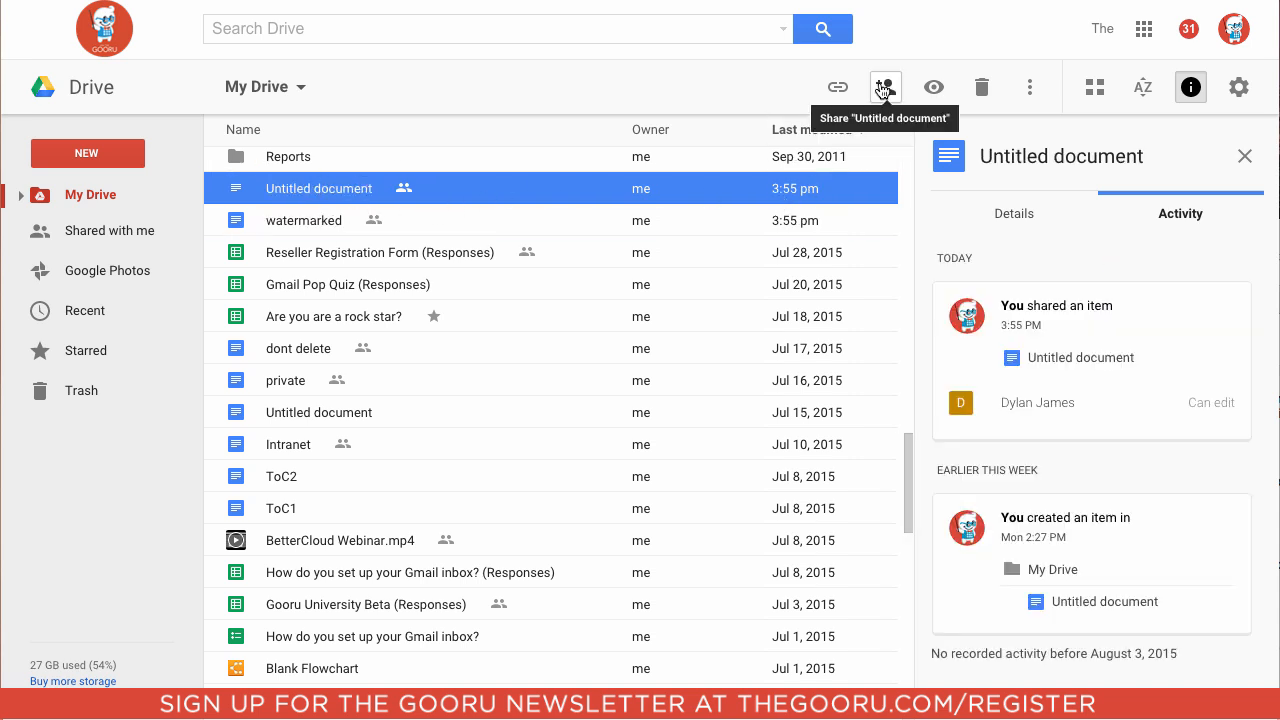
click(884, 86)
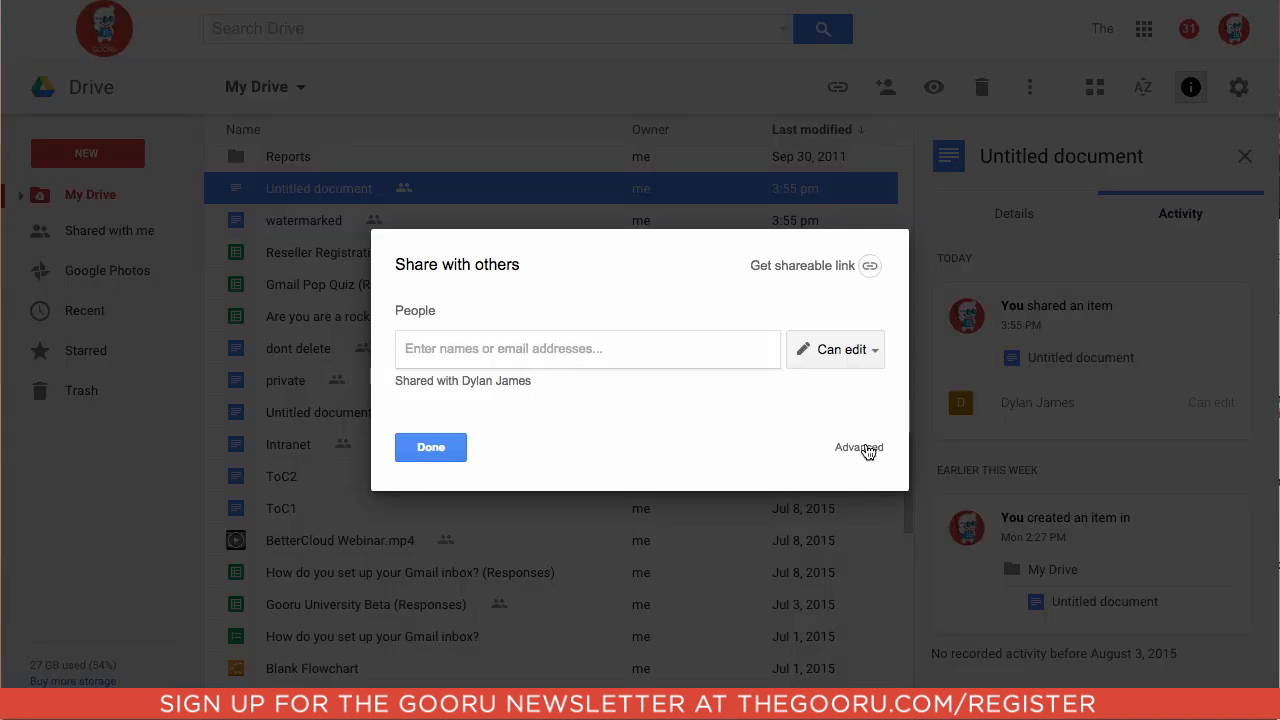
click(858, 447)
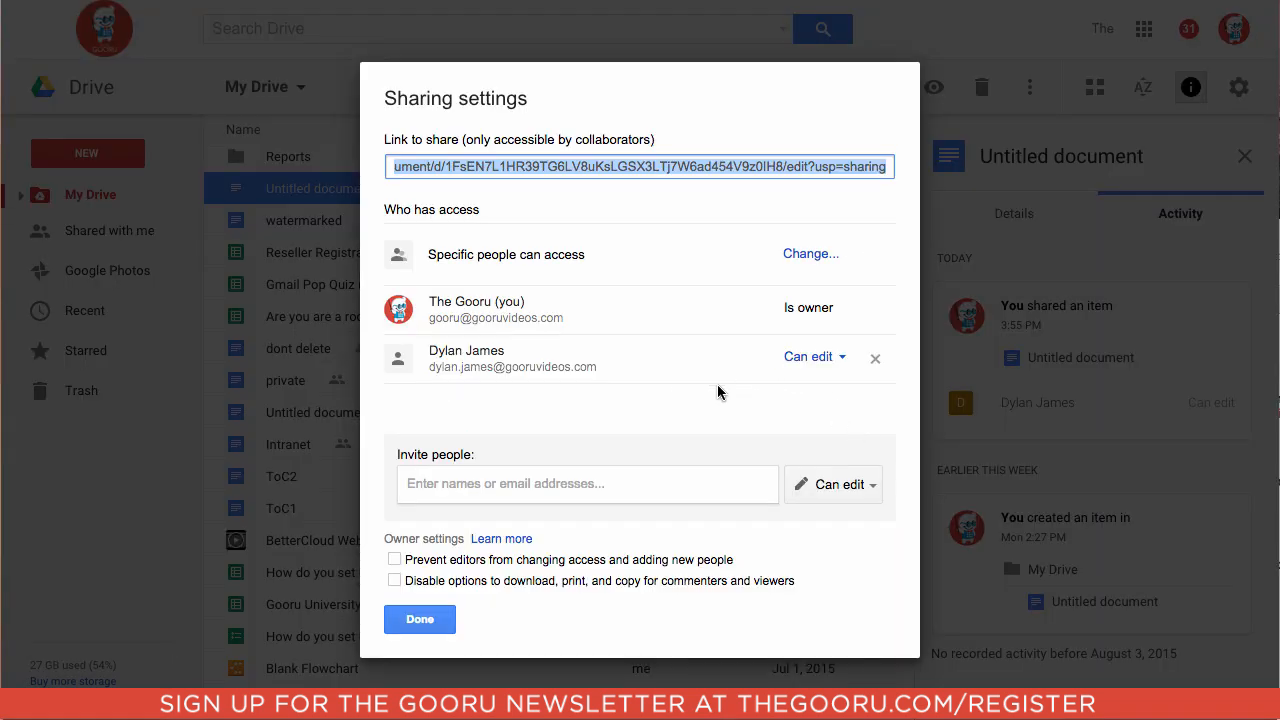
mouse_move(768, 357)
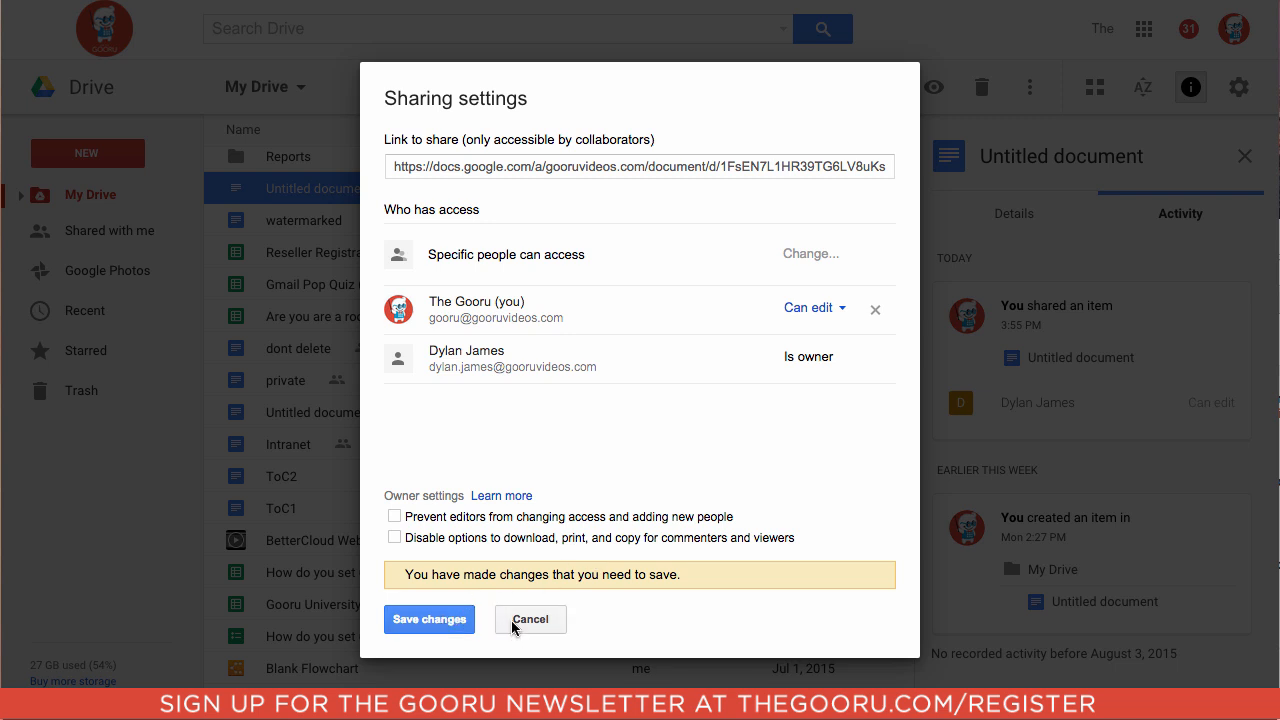
click(428, 618)
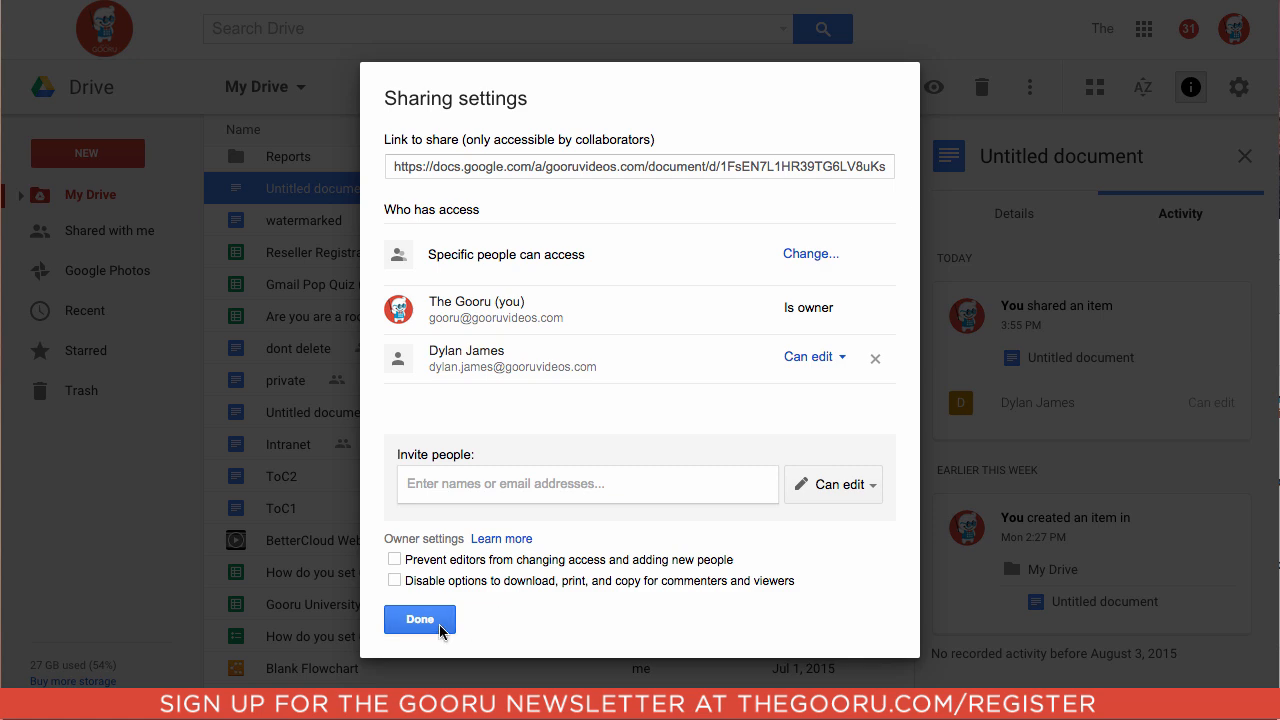
click(419, 618)
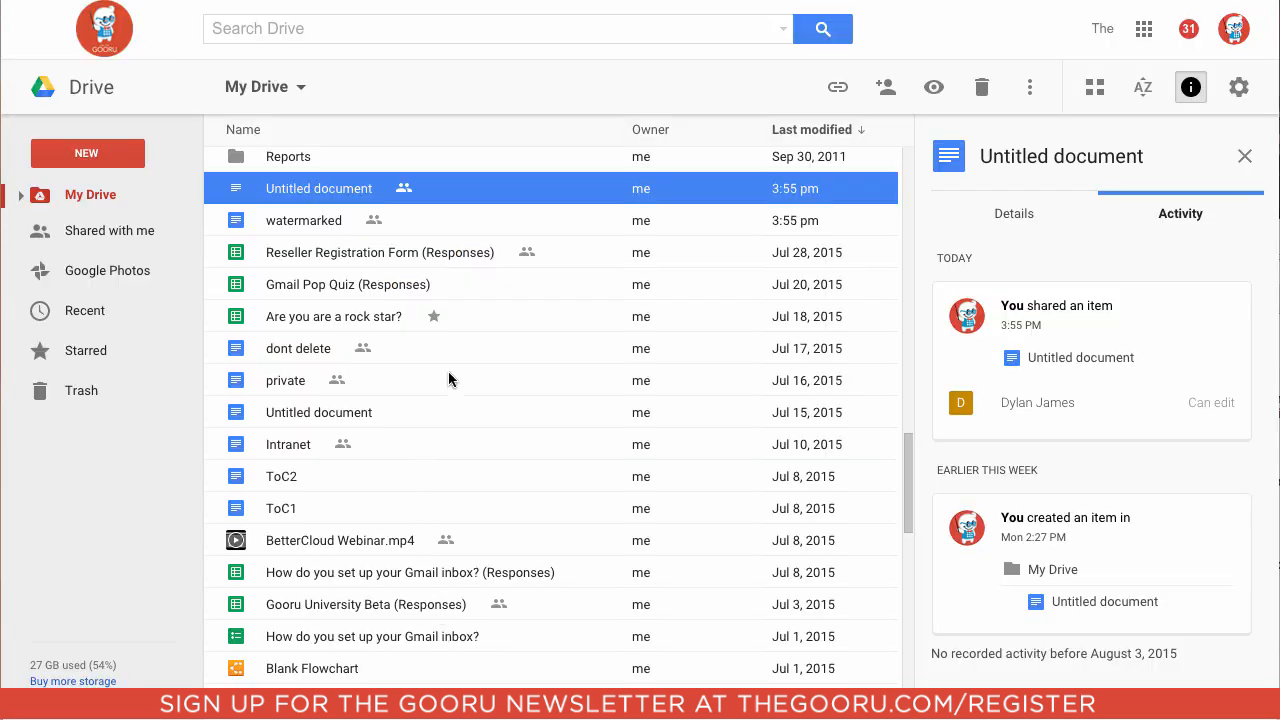
mouse_move(438, 284)
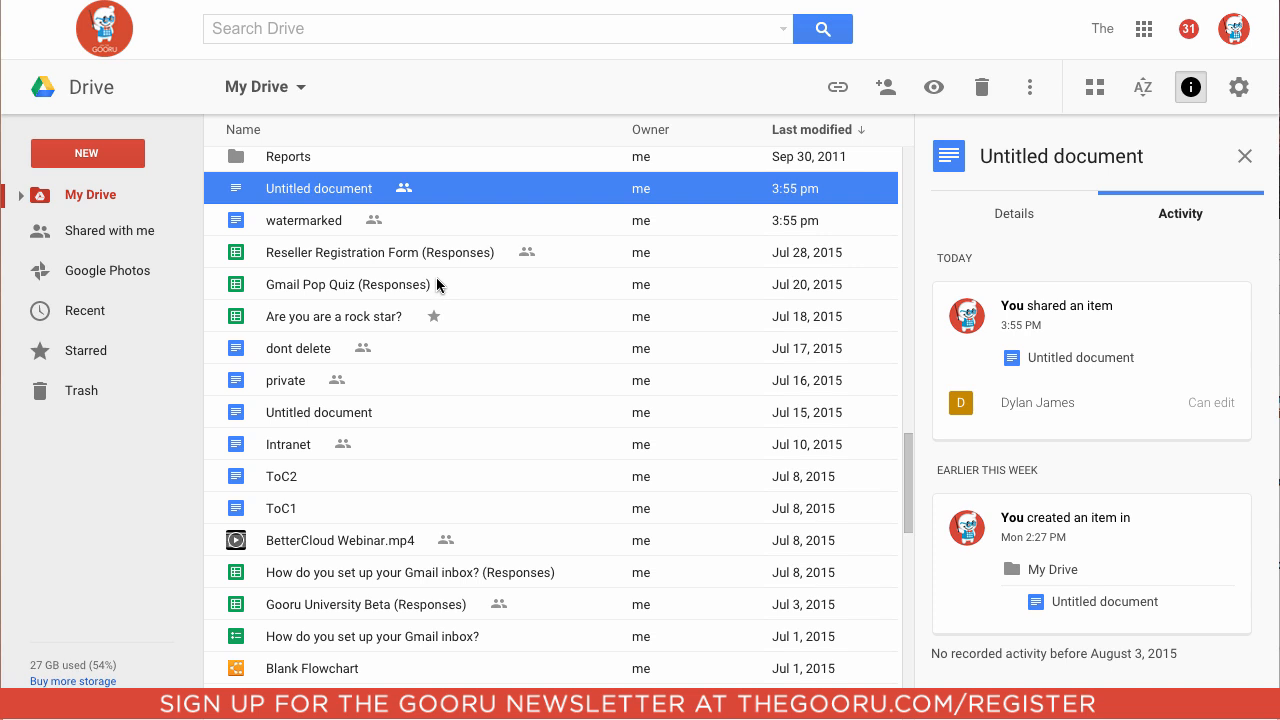
click(304, 220)
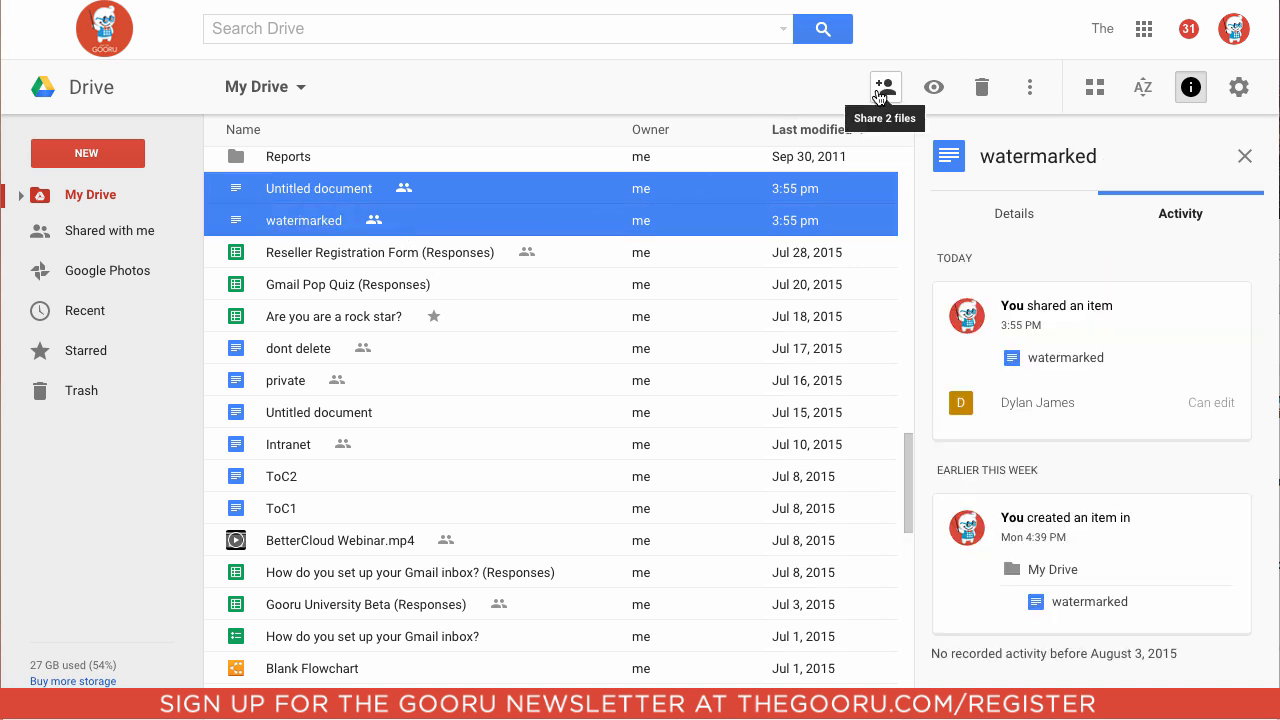
click(884, 86)
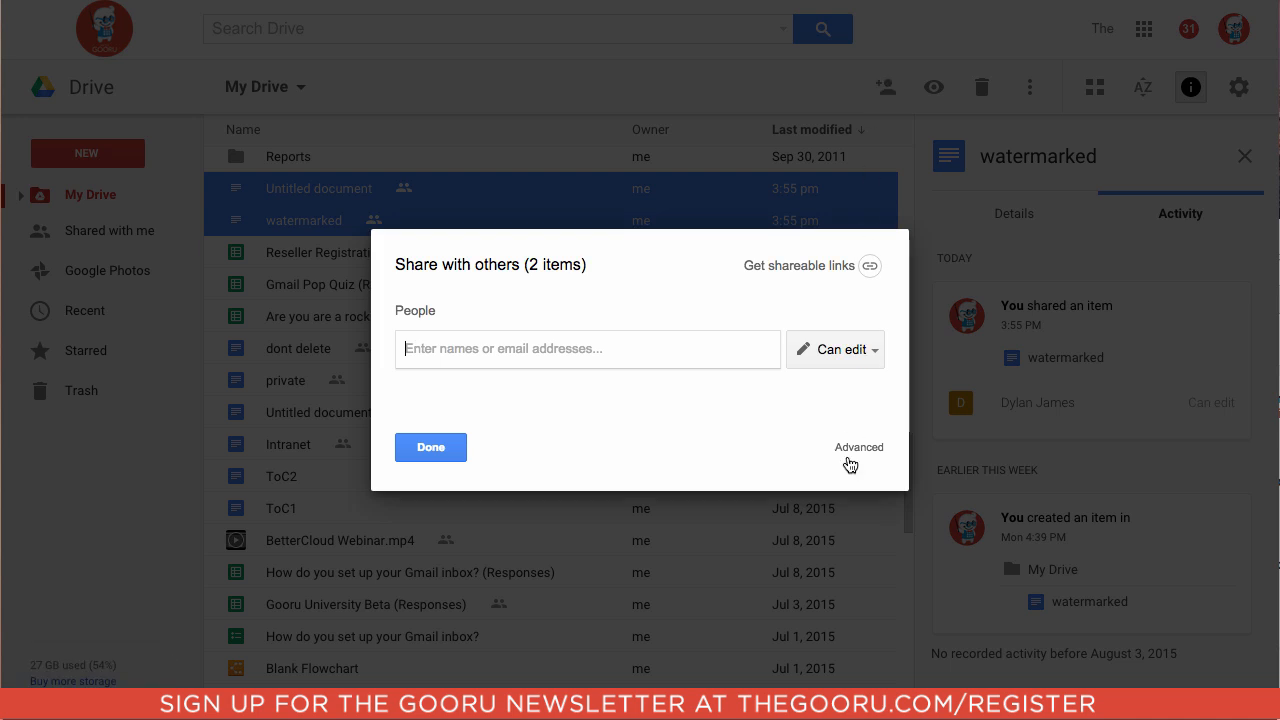
click(858, 447)
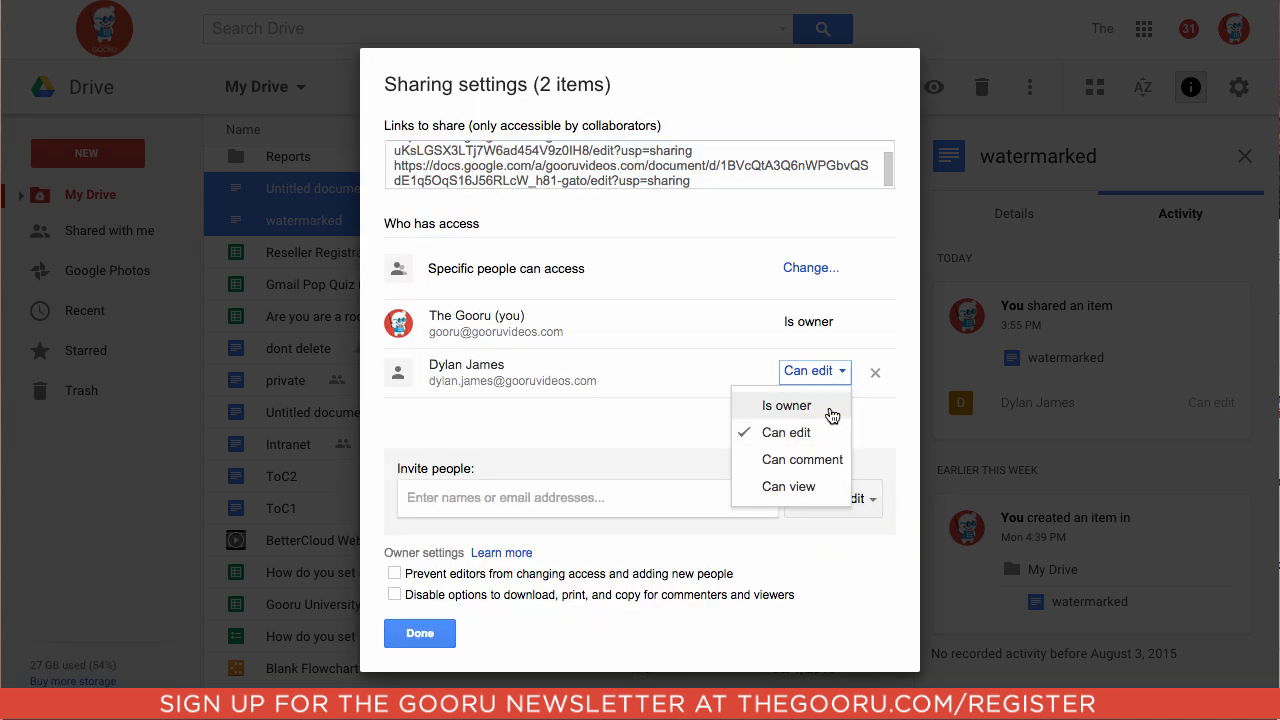
click(815, 370)
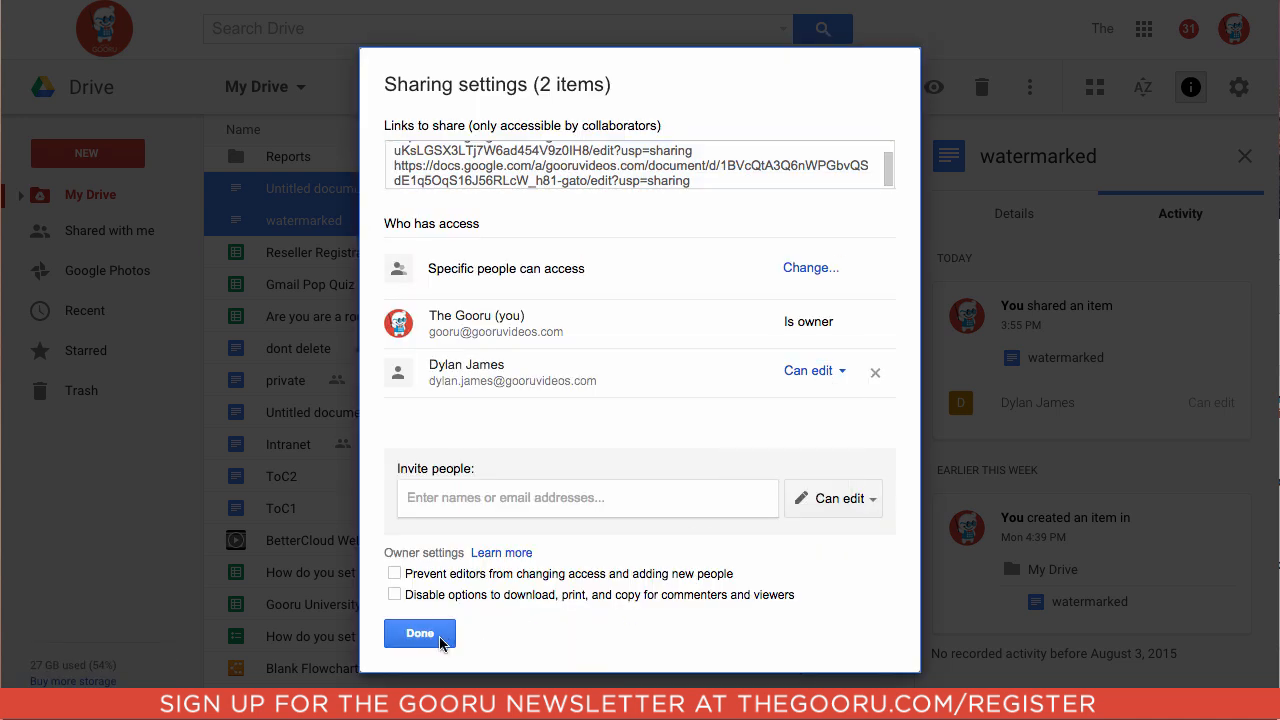
click(419, 633)
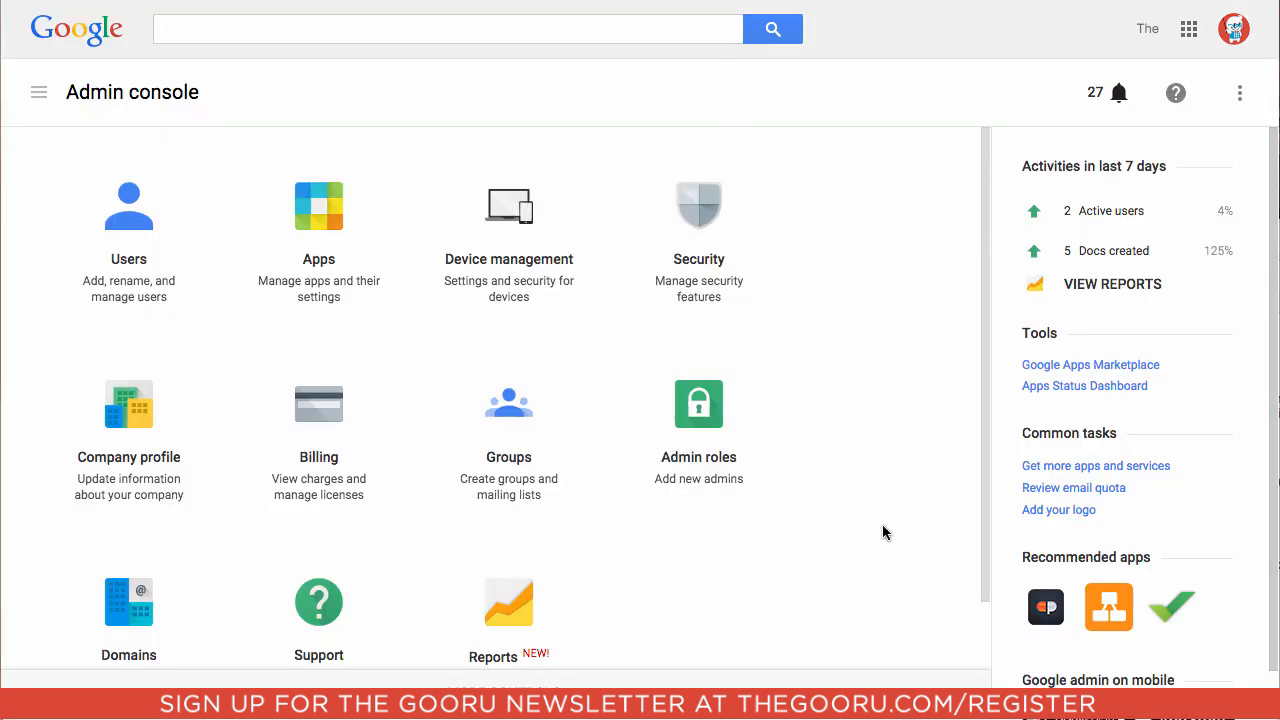
- Open the Apps area of the Admin console toward the Drive settings
click(318, 206)
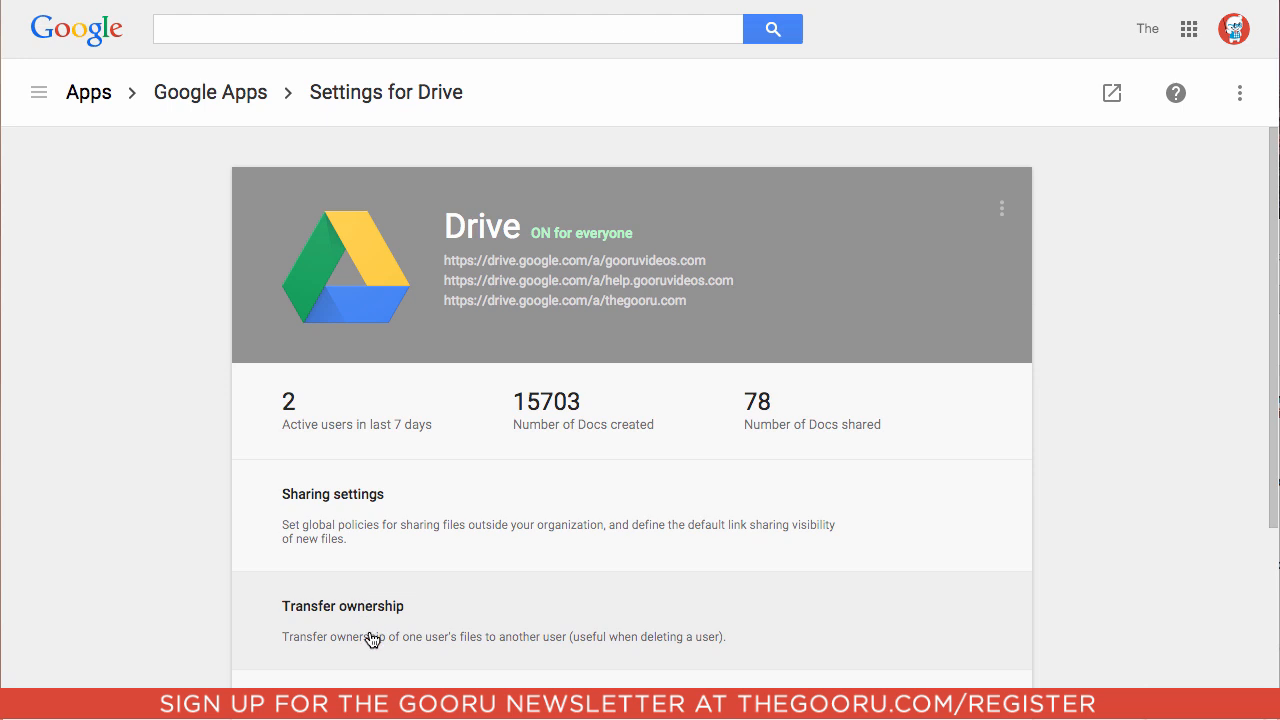
click(343, 606)
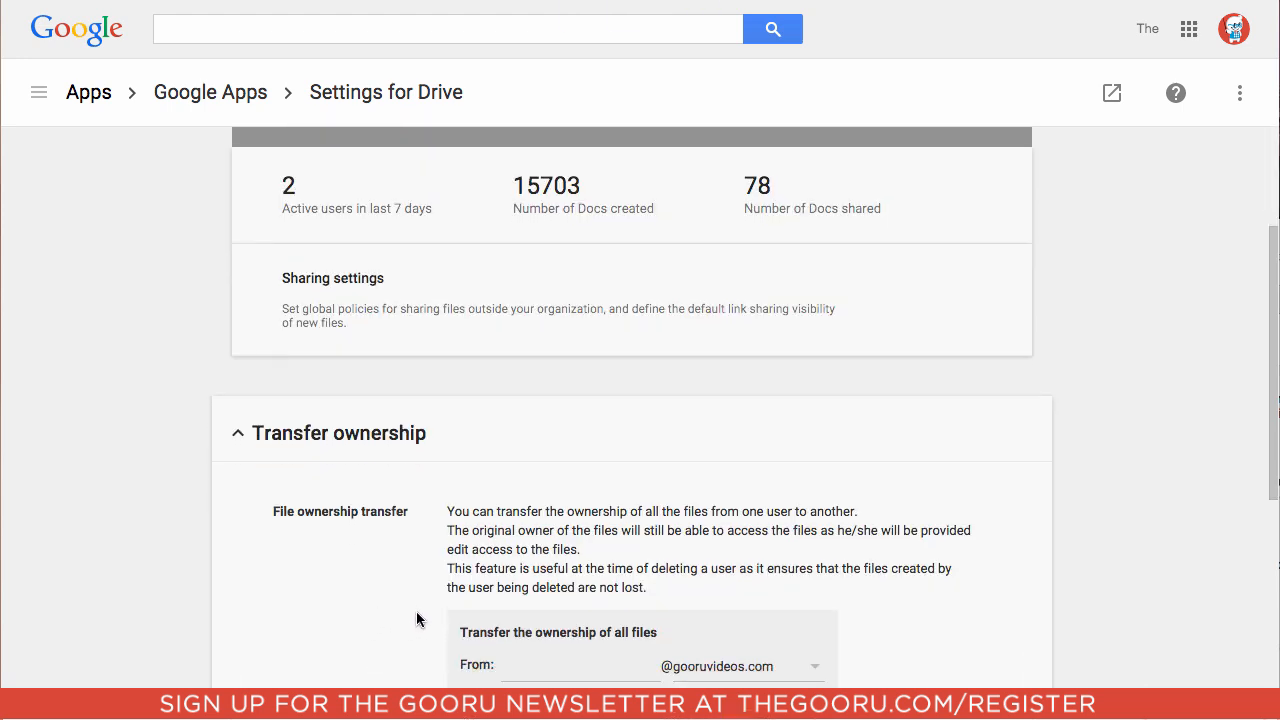
scroll(down, 3)
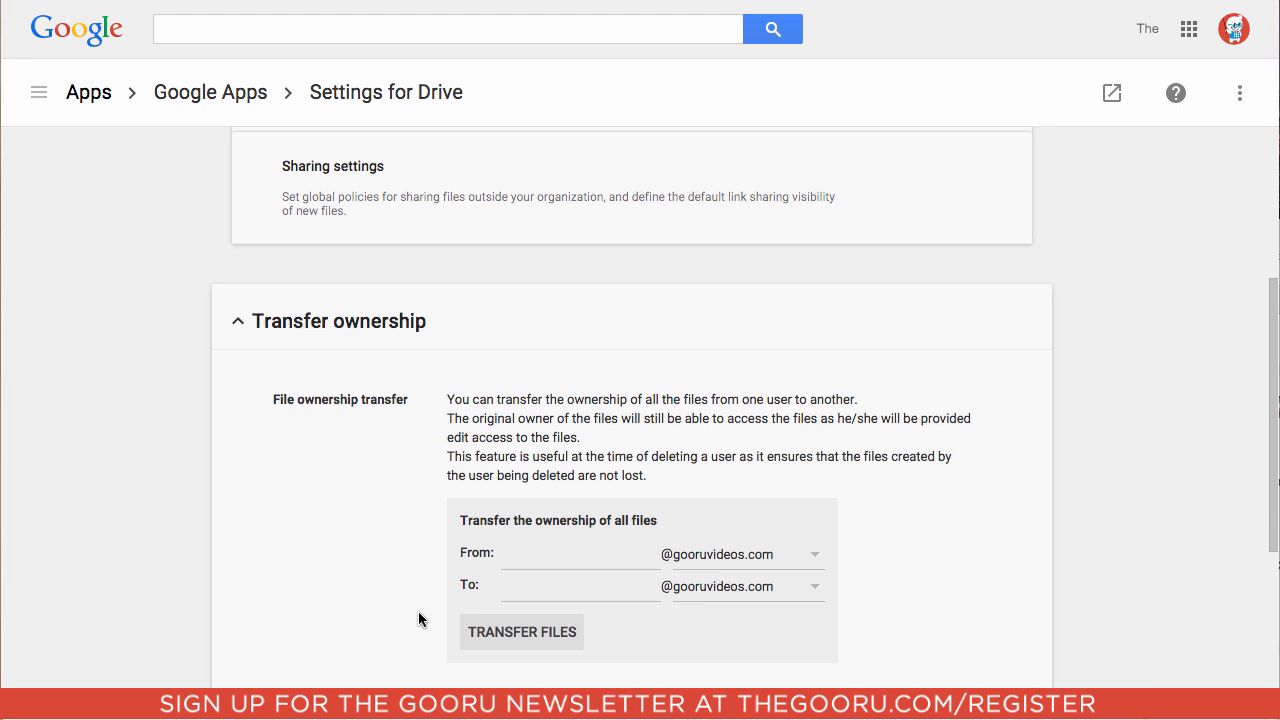
click(578, 554)
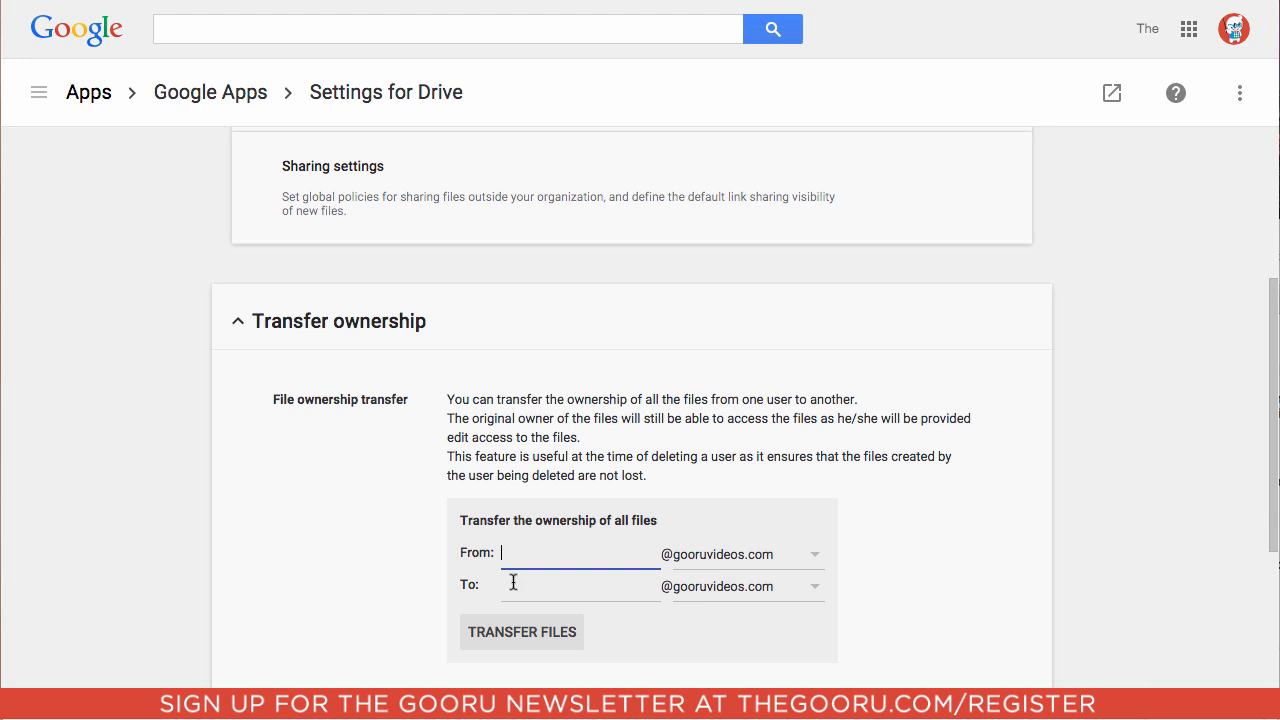
click(580, 586)
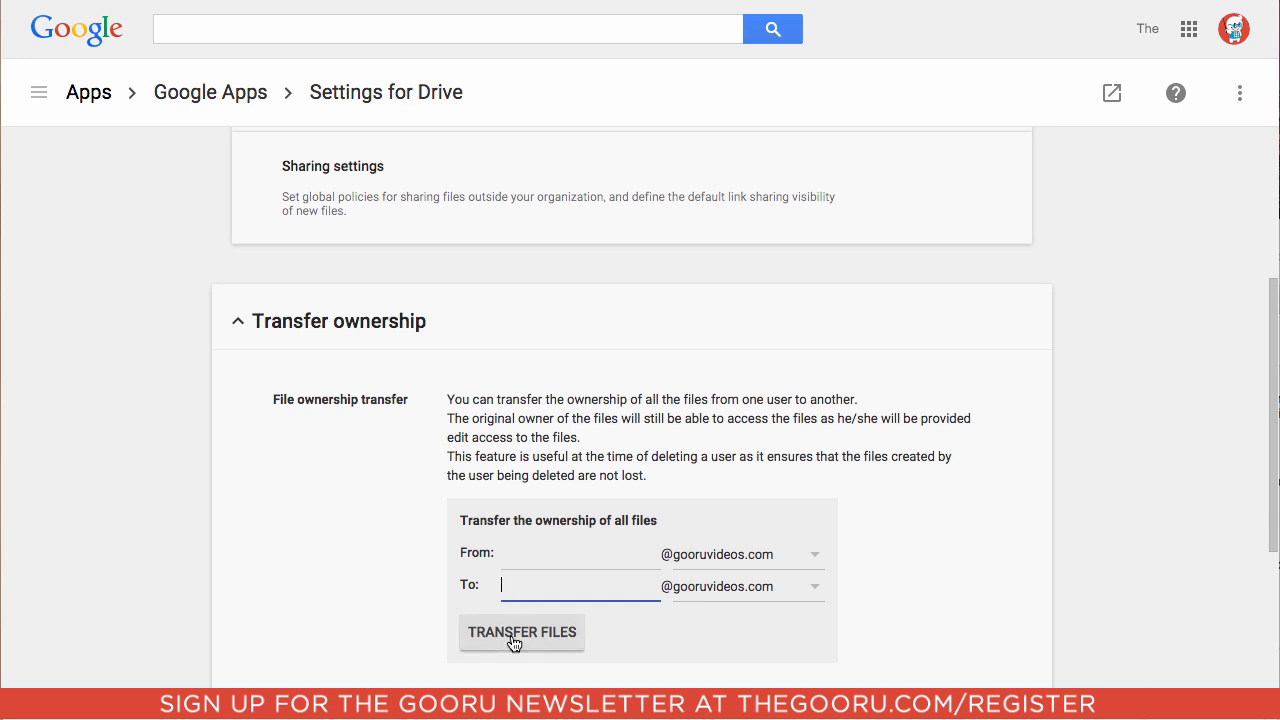
mouse_move(396, 569)
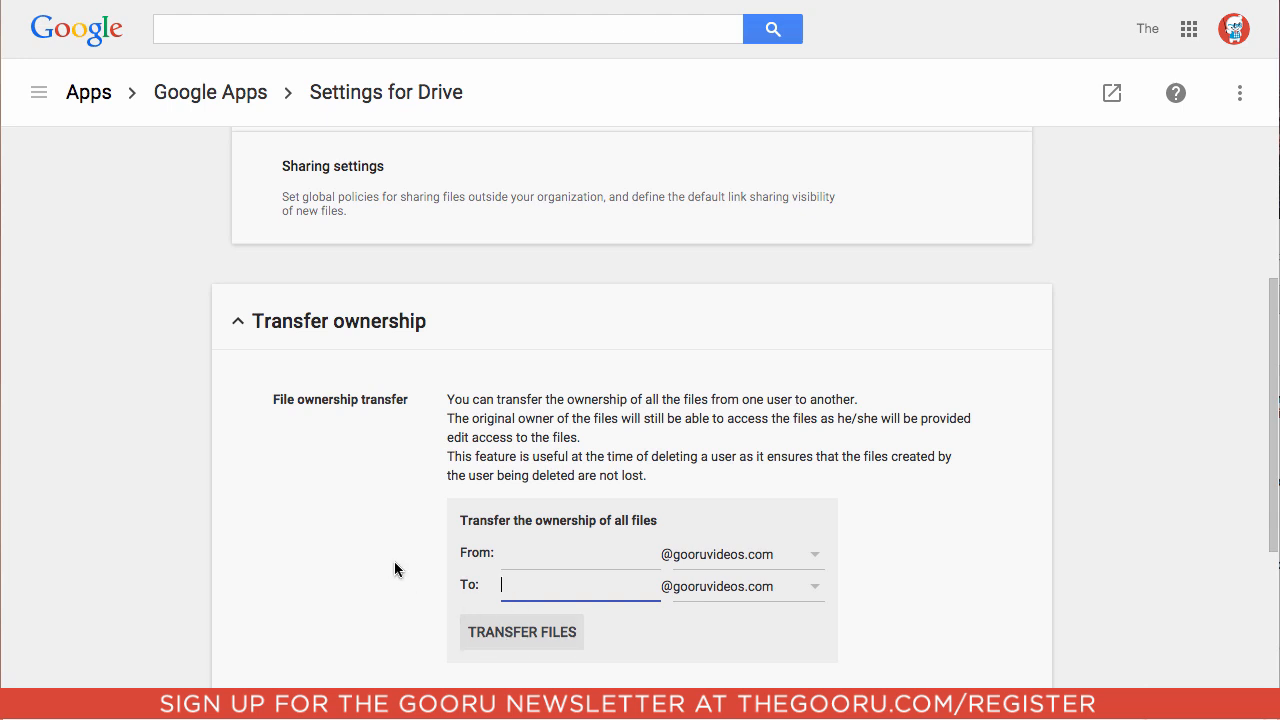
mouse_move(408, 574)
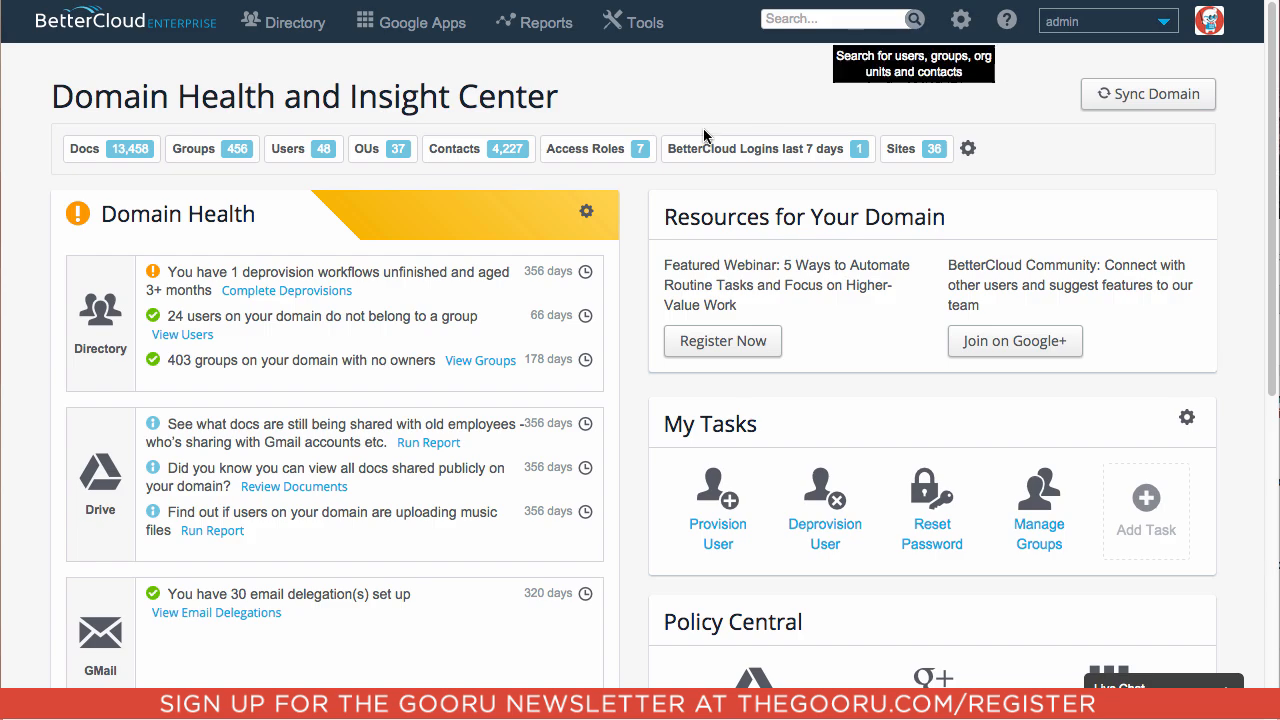
mouse_move(393, 22)
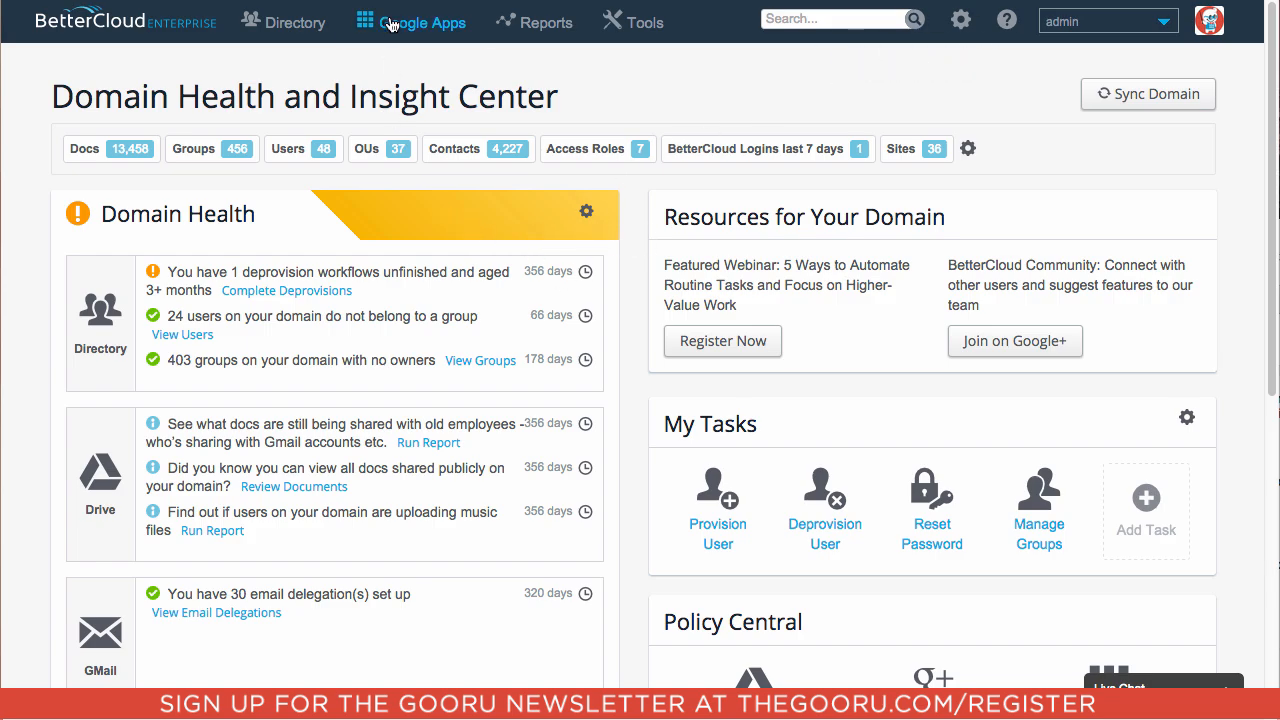
- Open BetterCloud's Drive Audit and scroll through the domain document list
click(410, 22)
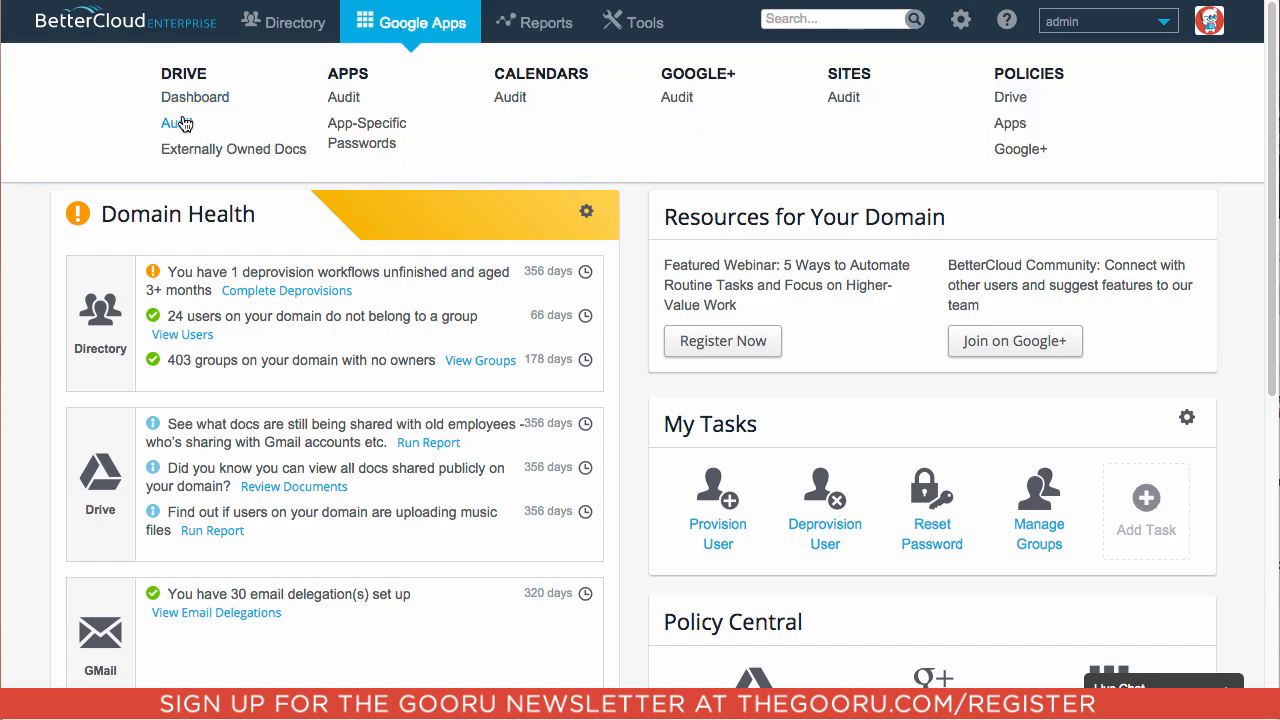
click(177, 123)
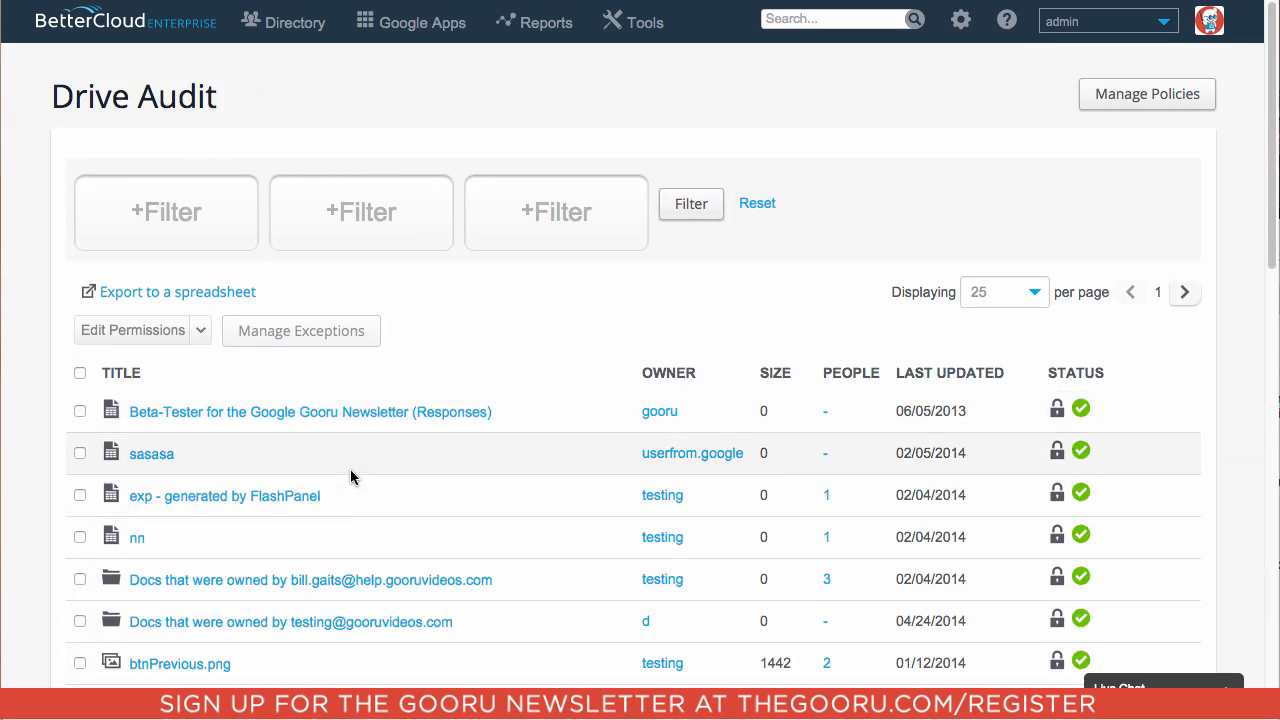
scroll(down, 3)
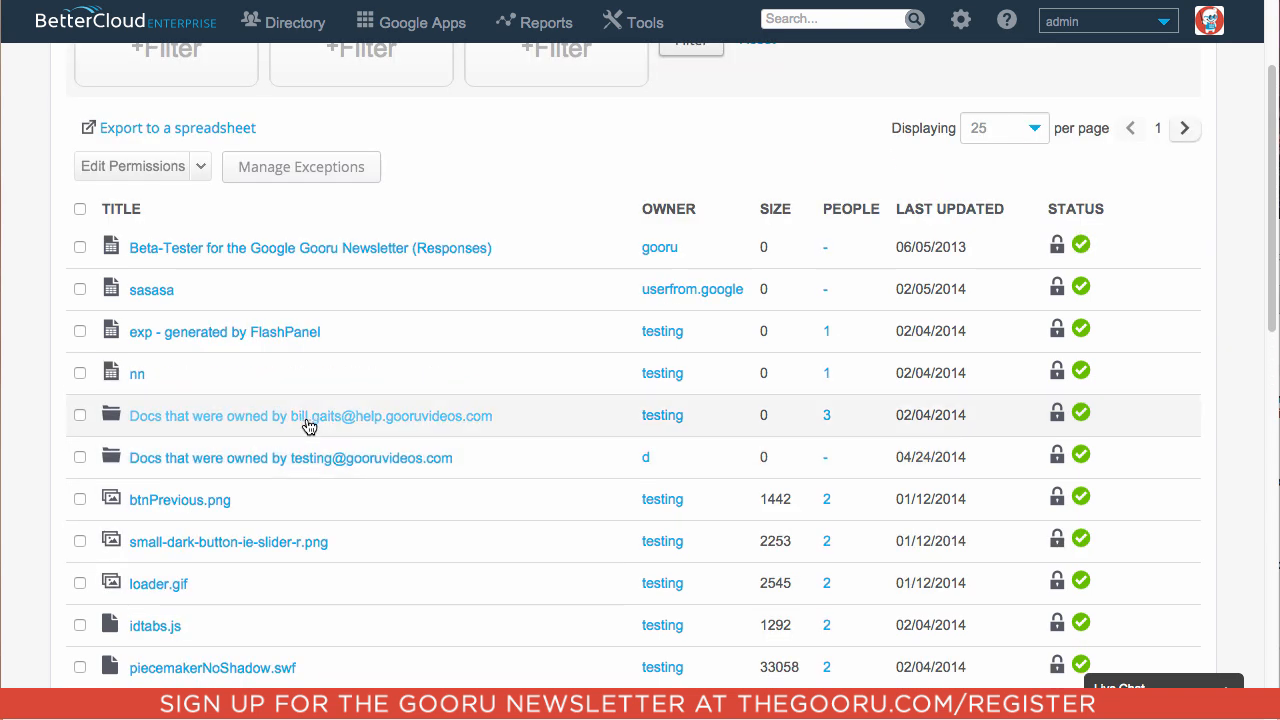
- Select the Beta-Tester newsletter responses sheet and the sasasa document
click(80, 247)
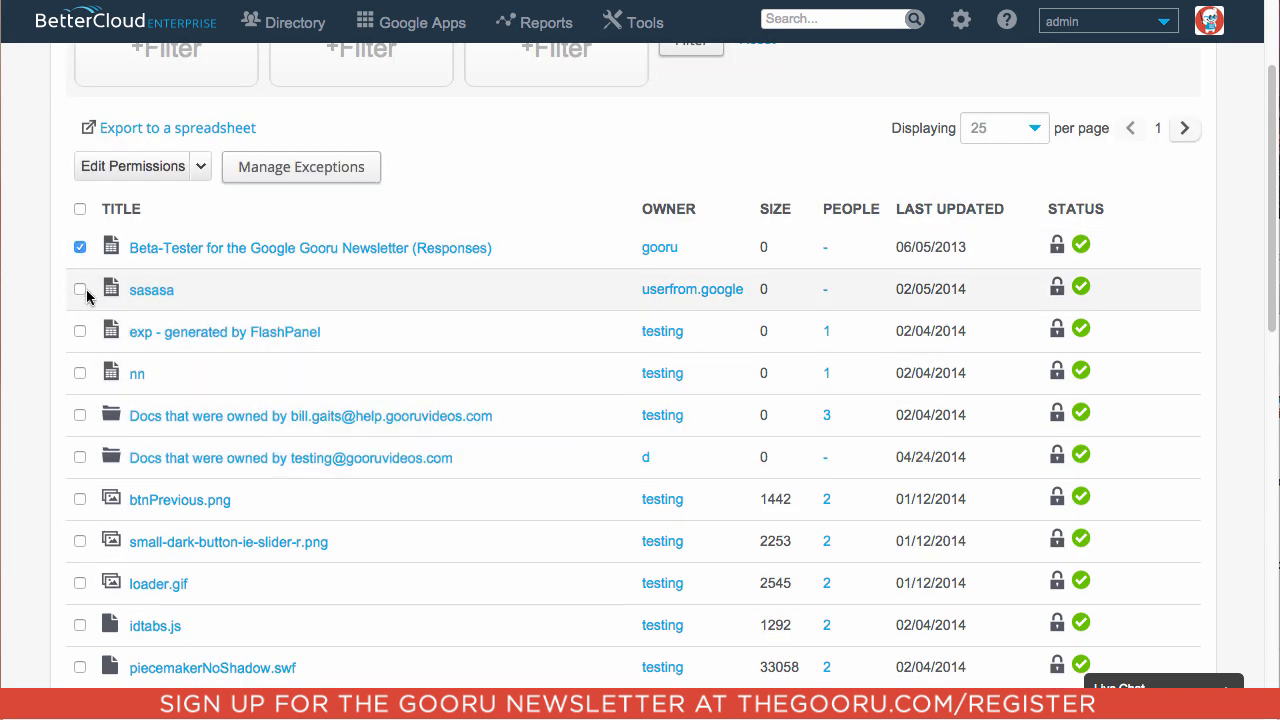
click(80, 289)
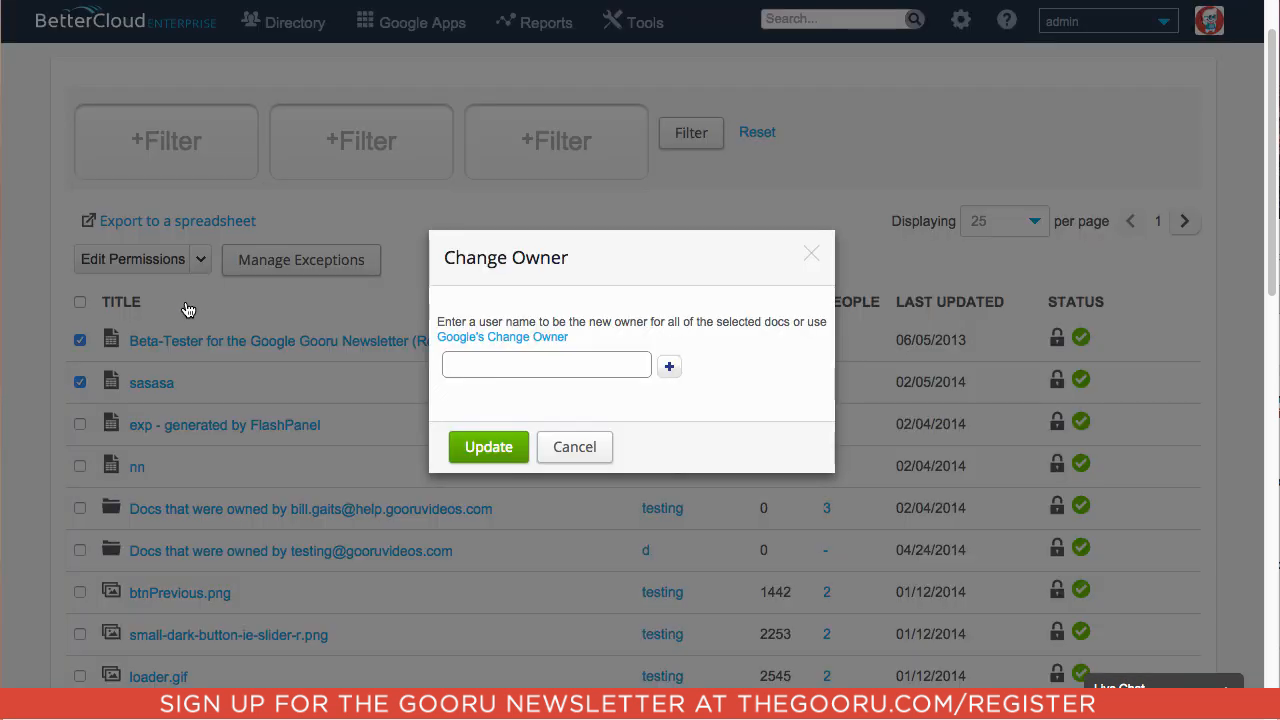
- Set The Gooru as new owner, removing the previous owner and emailing The Gooru
text(dyl)
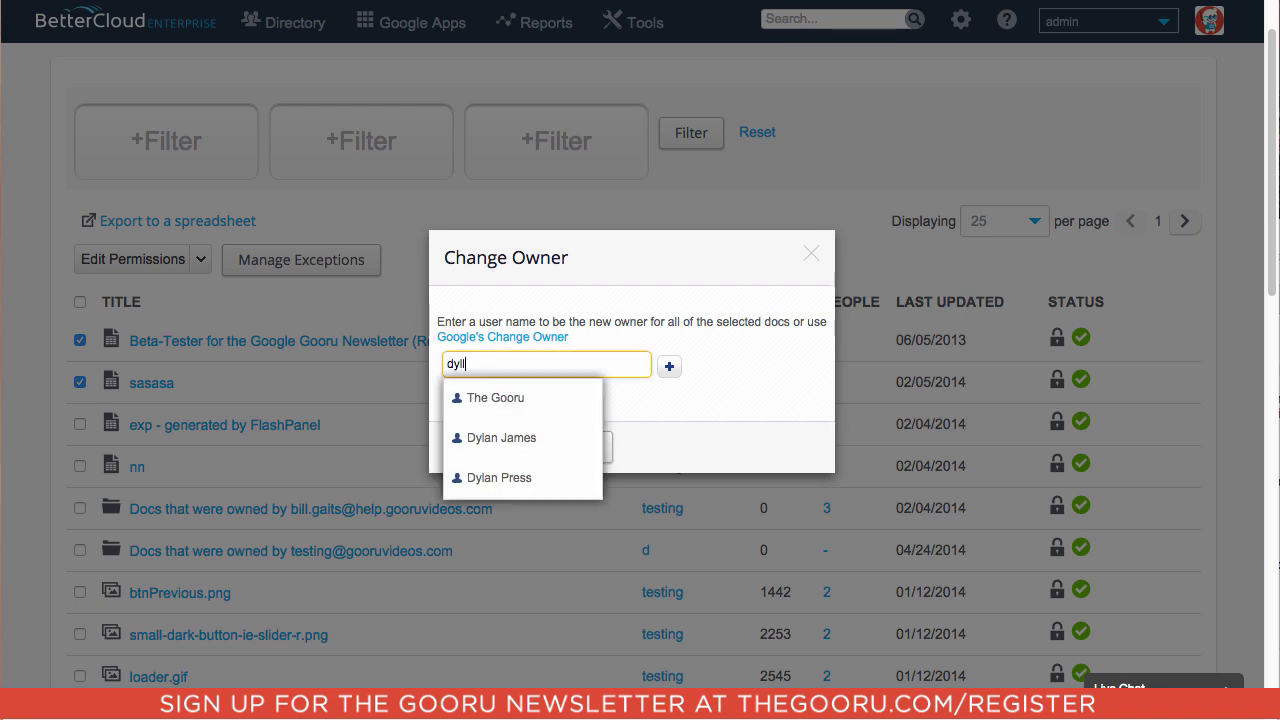
mouse_move(520, 397)
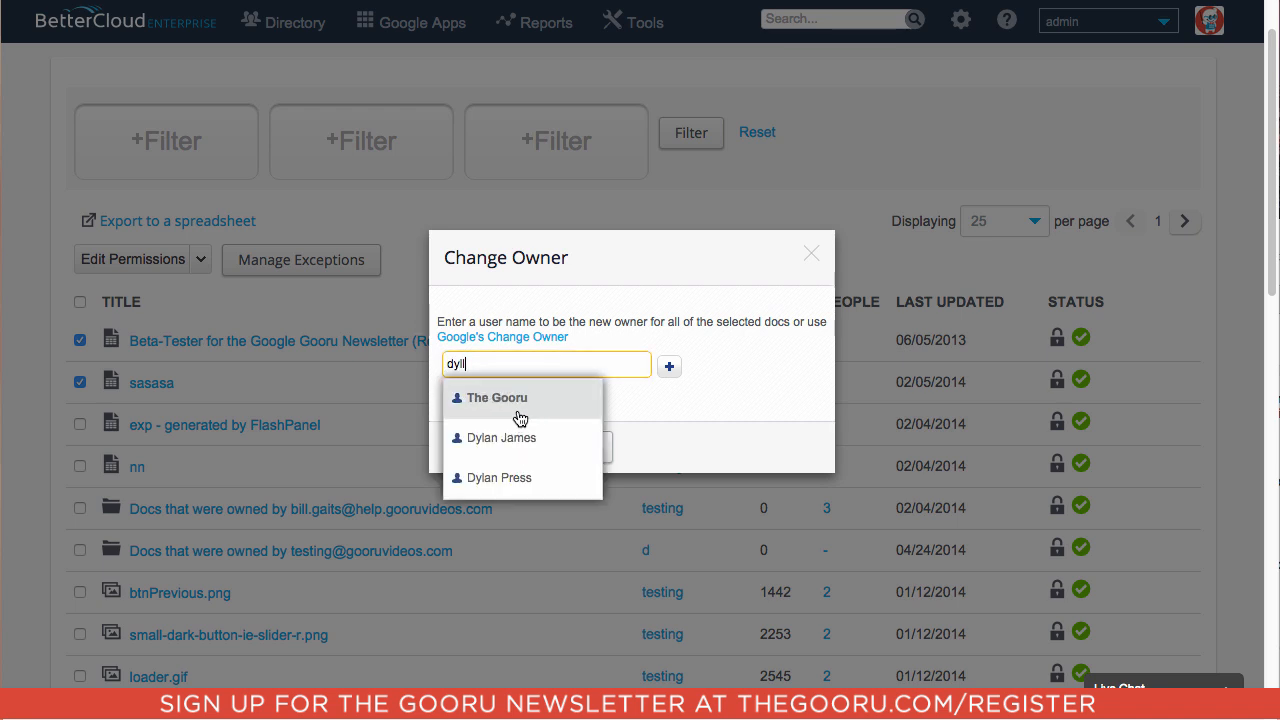
mouse_move(520, 416)
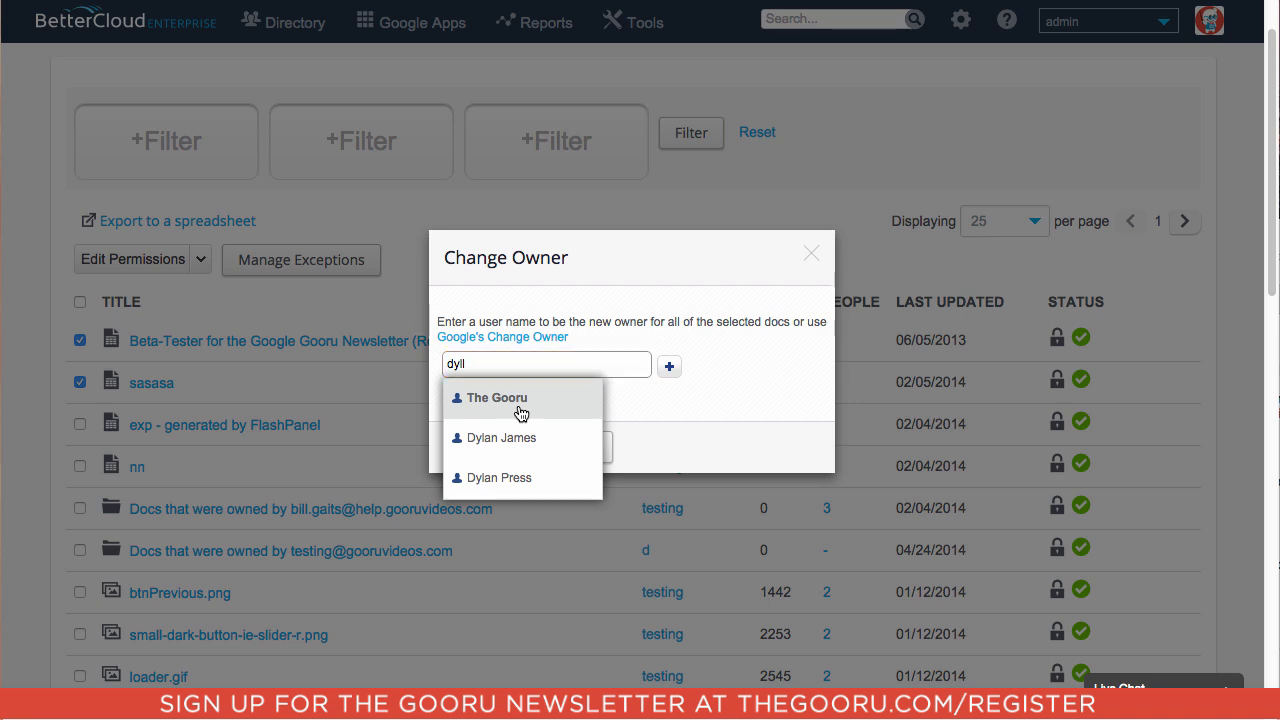
click(497, 397)
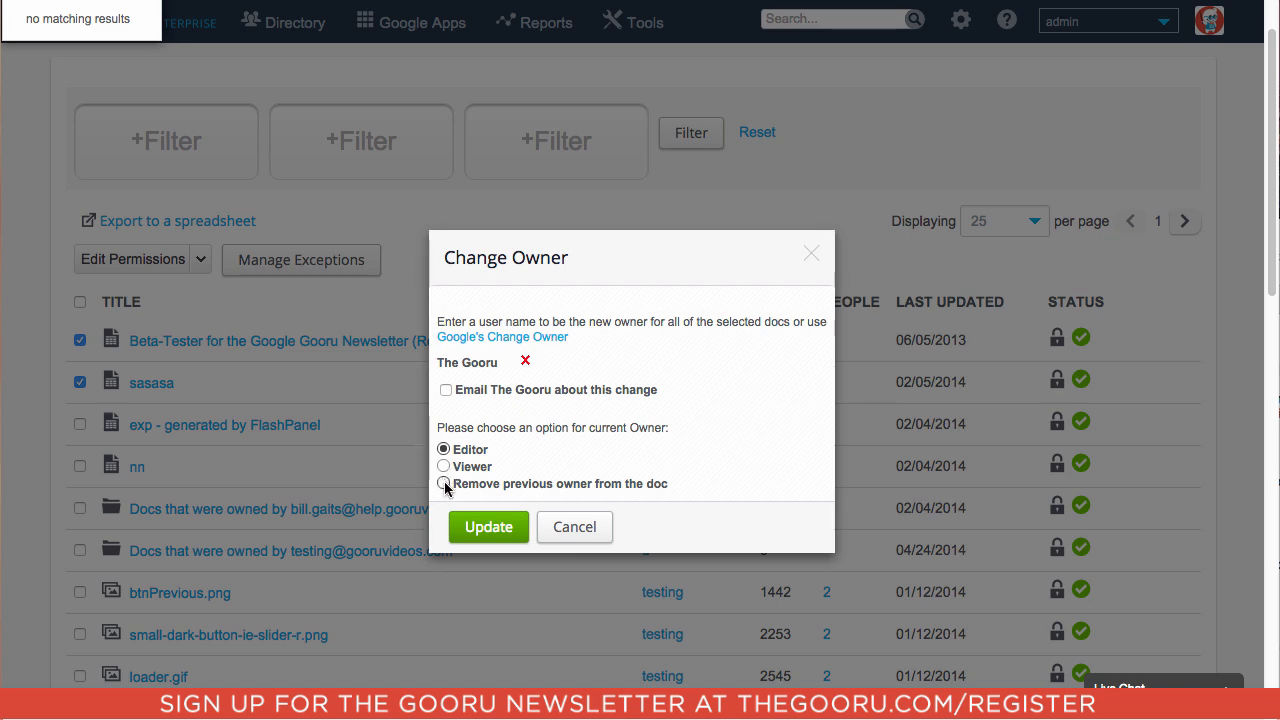
click(444, 484)
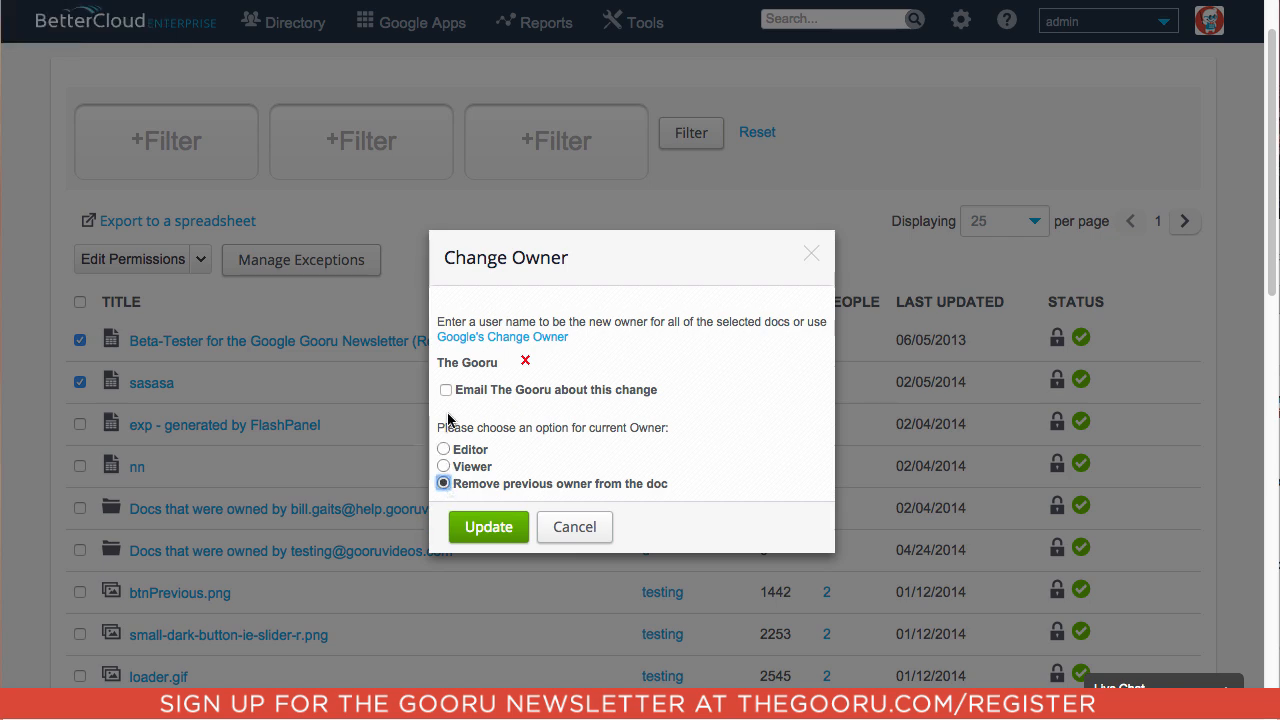
click(445, 389)
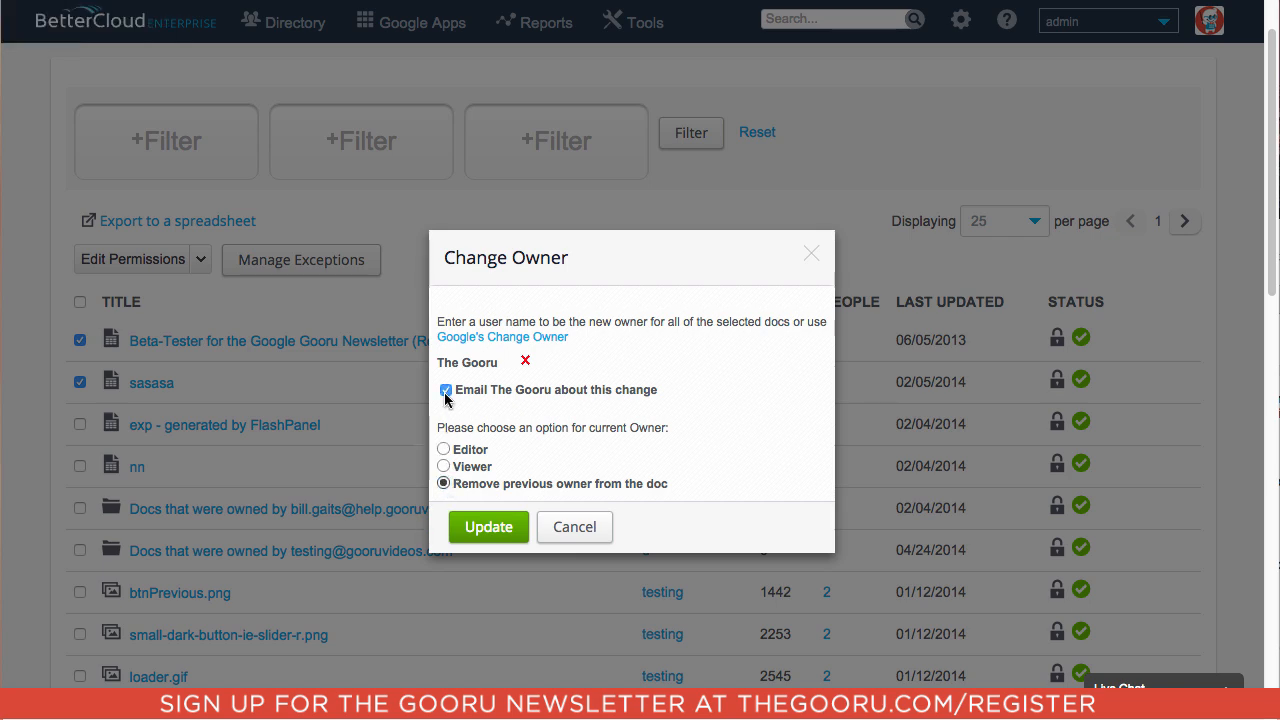
mouse_move(489, 527)
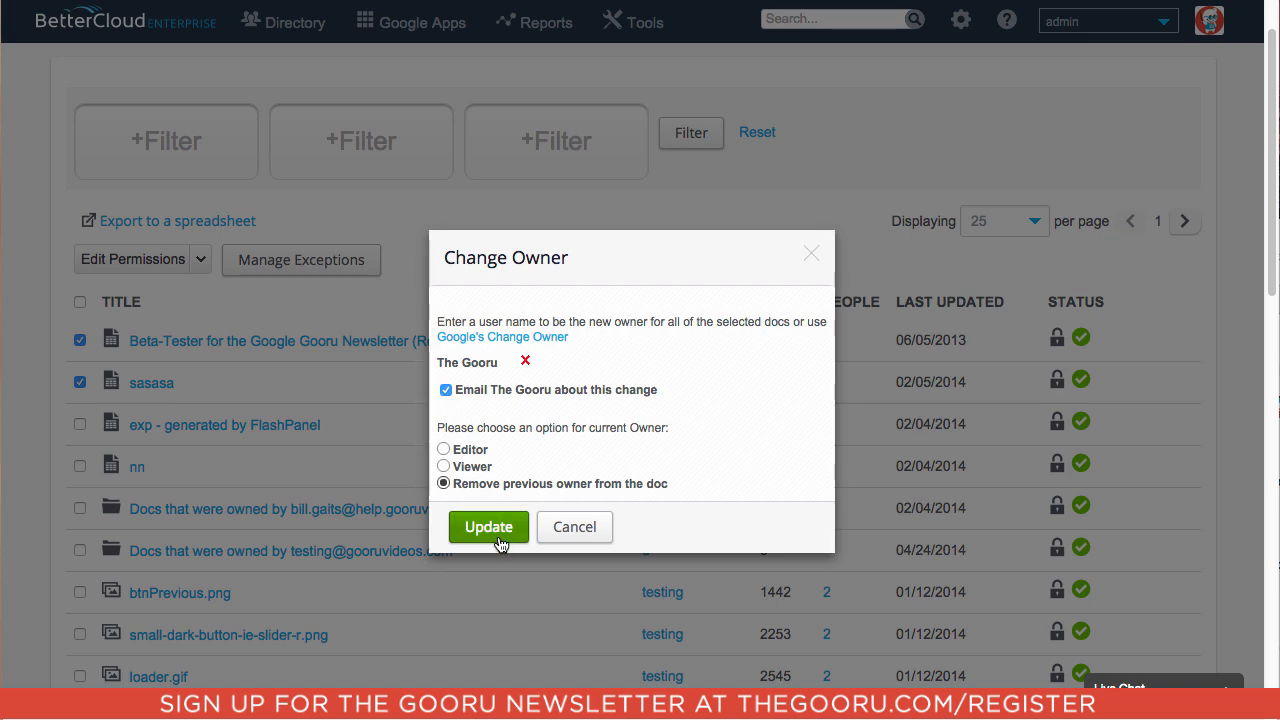
mouse_move(522, 608)
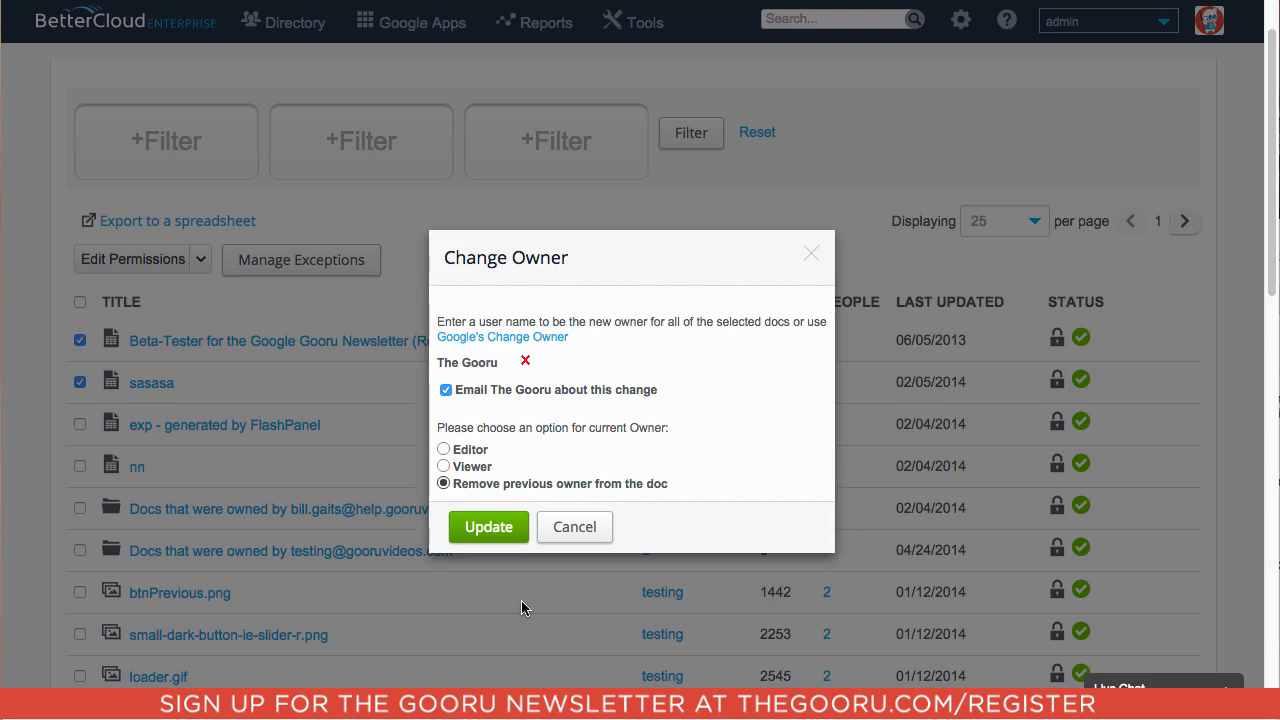